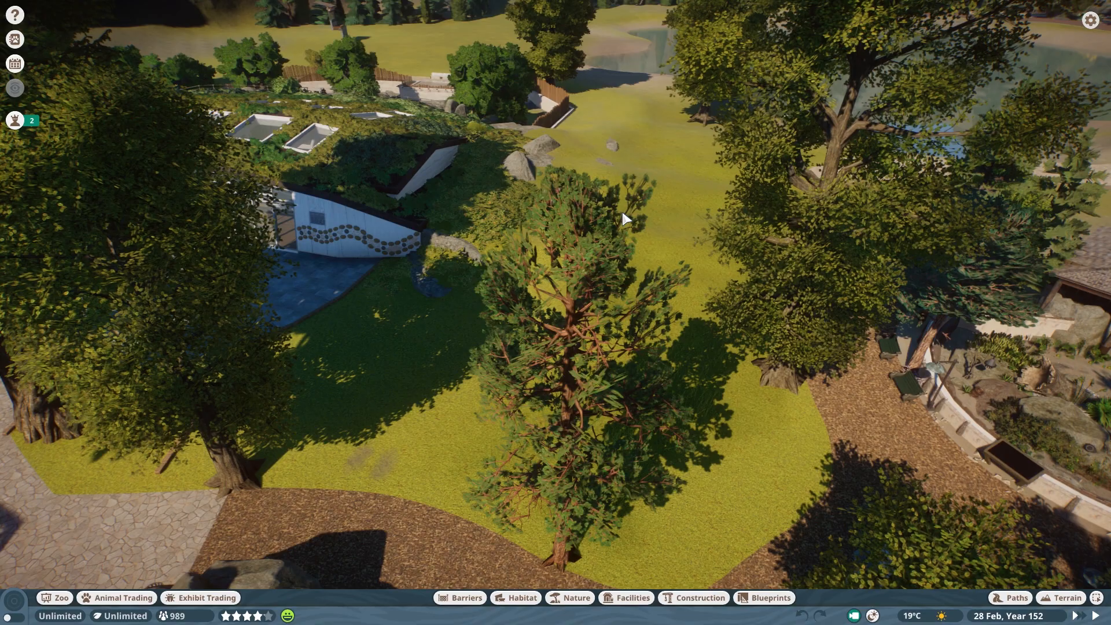
Open the info panel of the Ride Ticket Booth at the path end by the lake.
click(1015, 597)
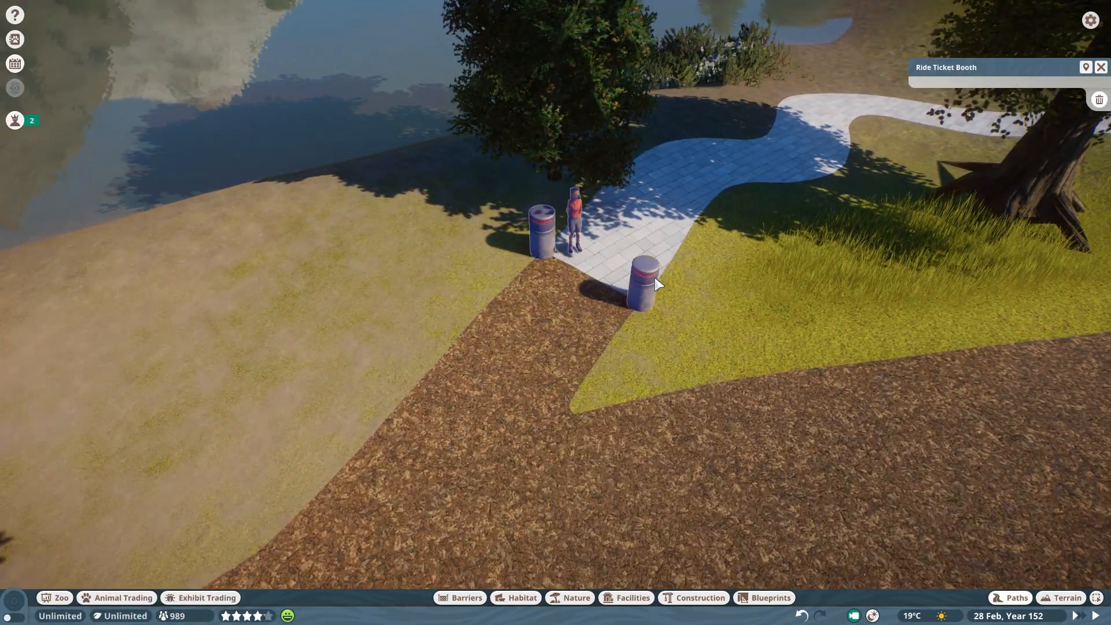
View the Paths help topic and the control shortcuts in Settings, then close Settings.
click(15, 15)
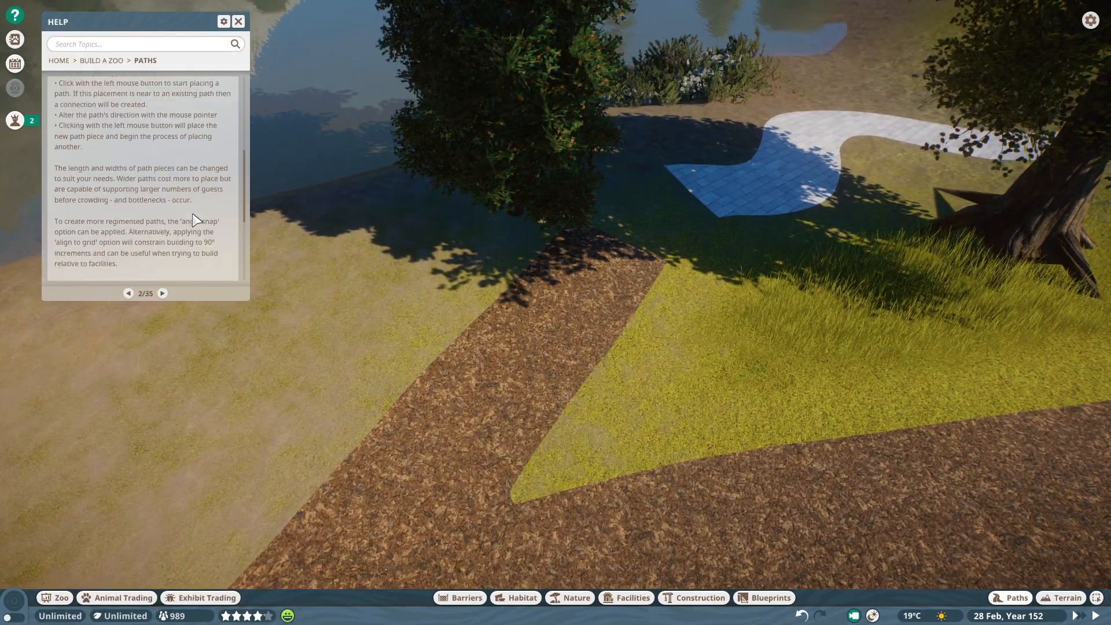
click(224, 21)
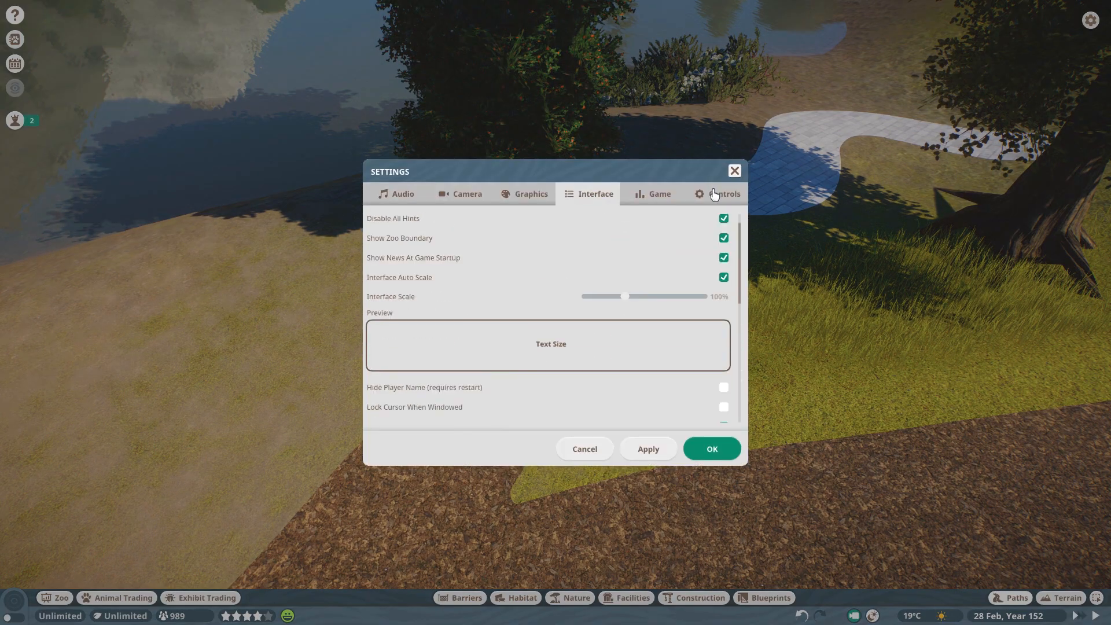
click(722, 193)
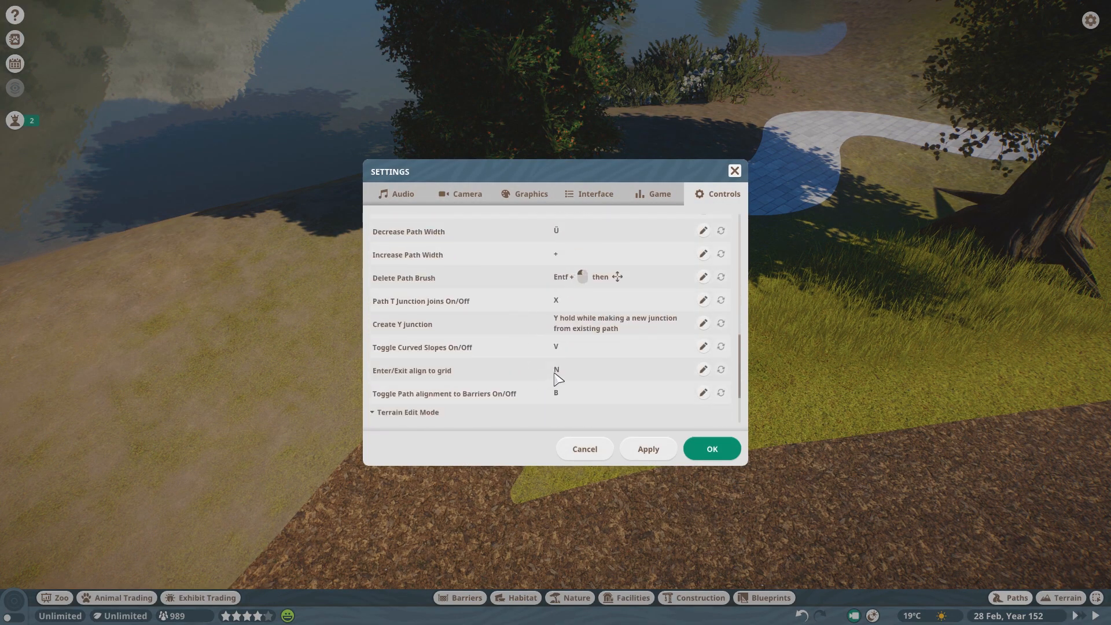
scroll(up, 3)
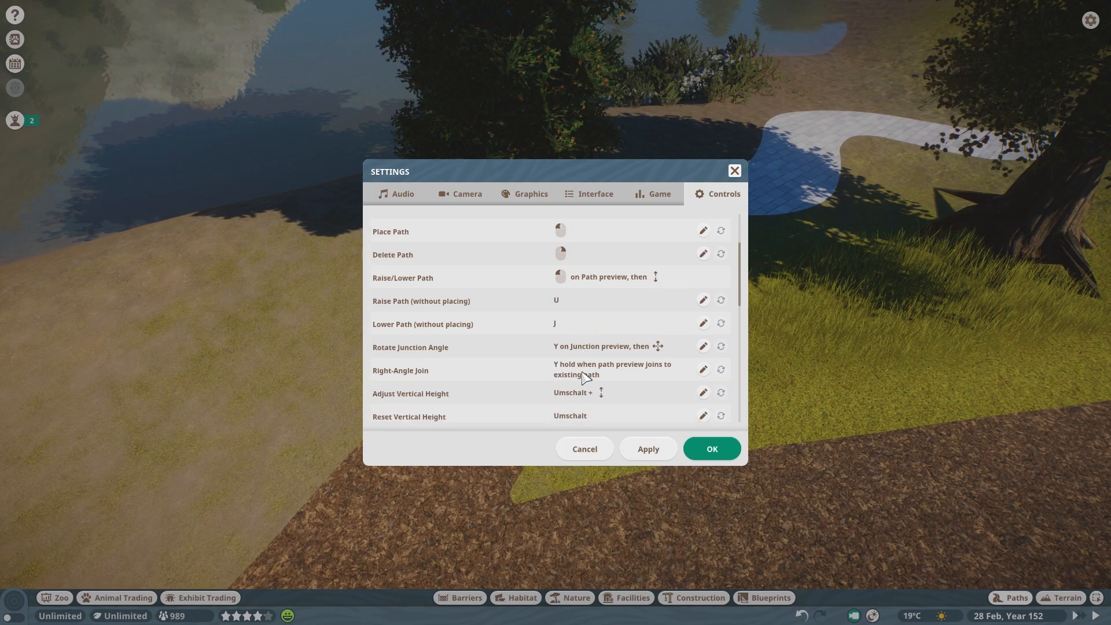
scroll(down, 3)
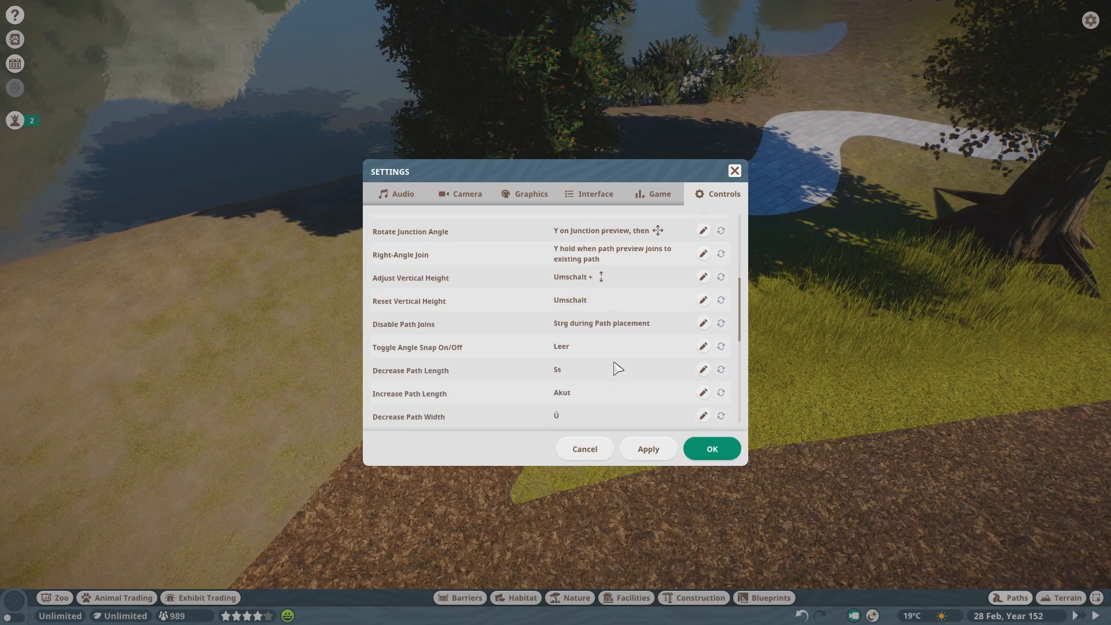
click(710, 448)
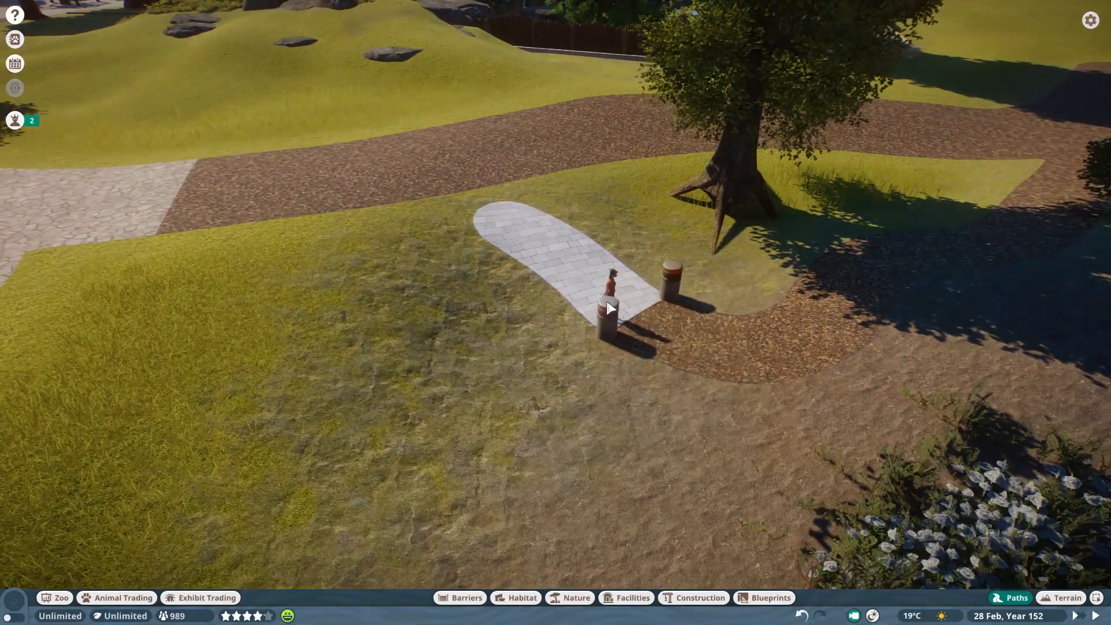
Flatten the grassy ground above the paved path crossing with the terrain flatten tool.
click(1016, 597)
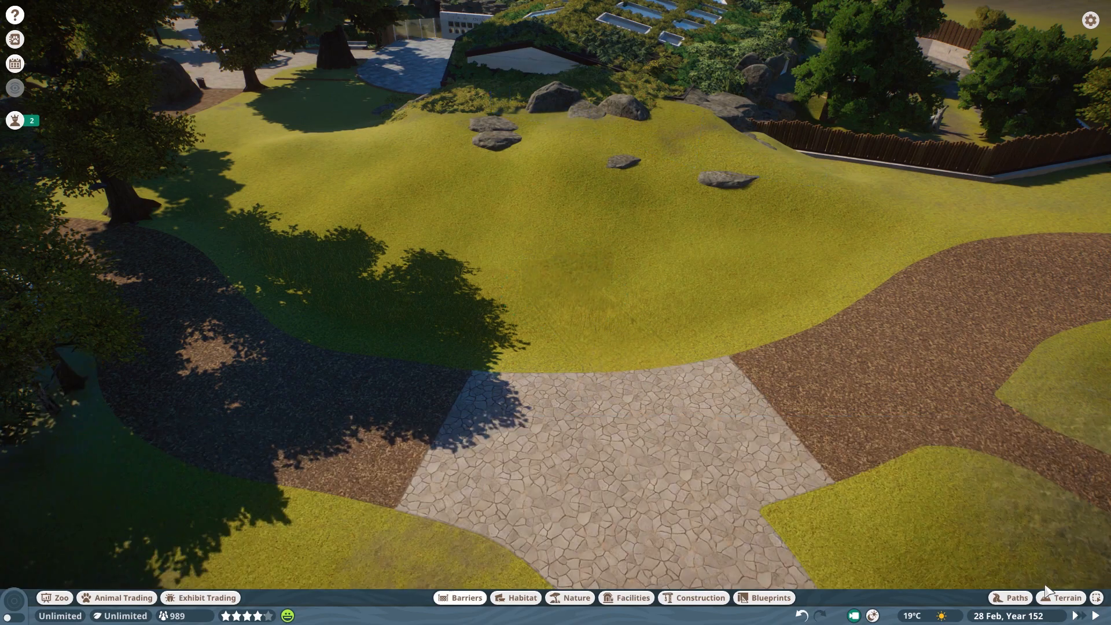
click(1060, 598)
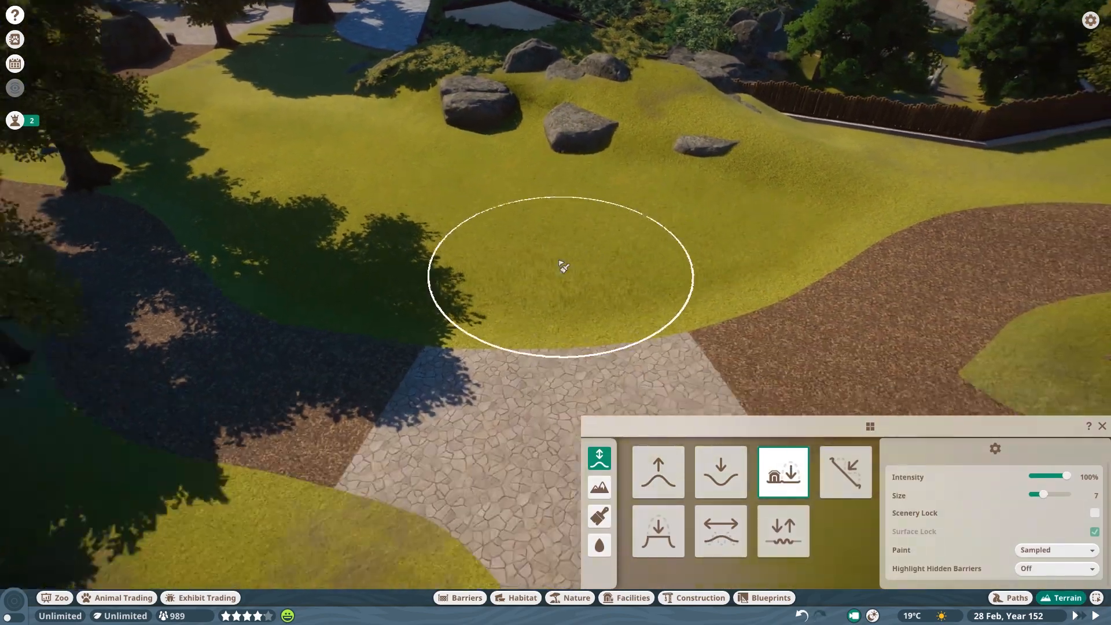
click(460, 597)
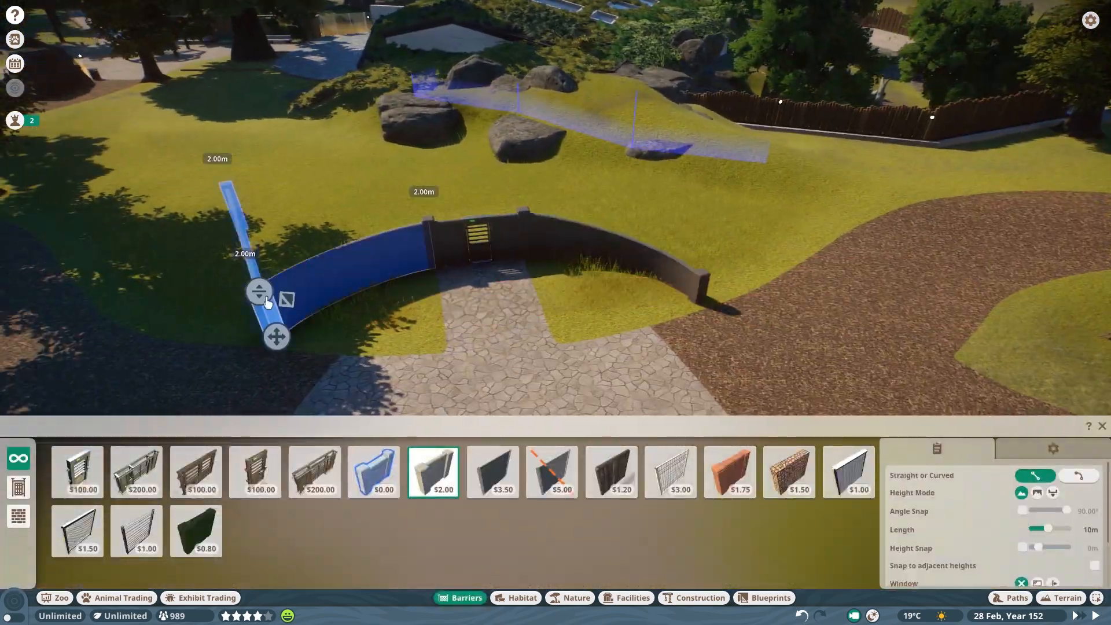
Place the curved solid wall section around the entrance, then search Nature for 'log'.
click(1077, 476)
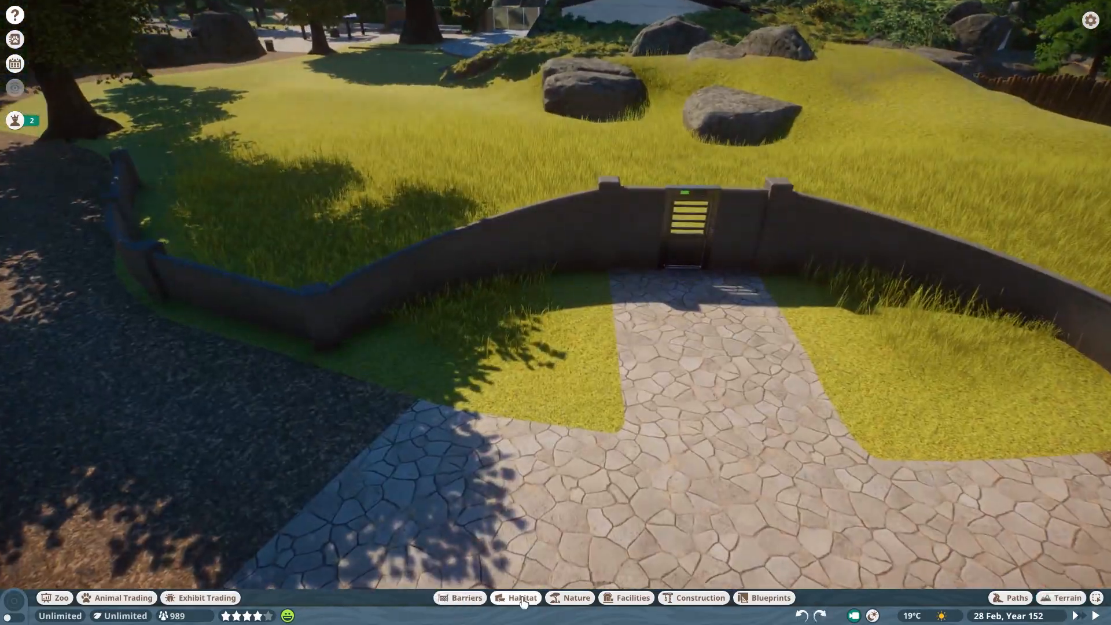
click(575, 597)
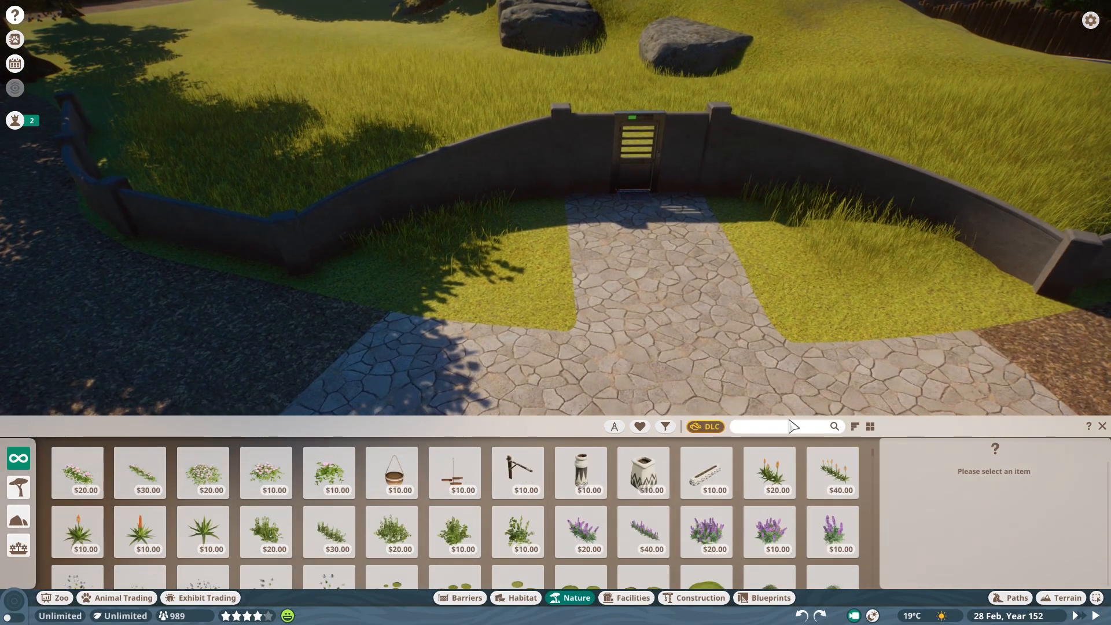
text(log)
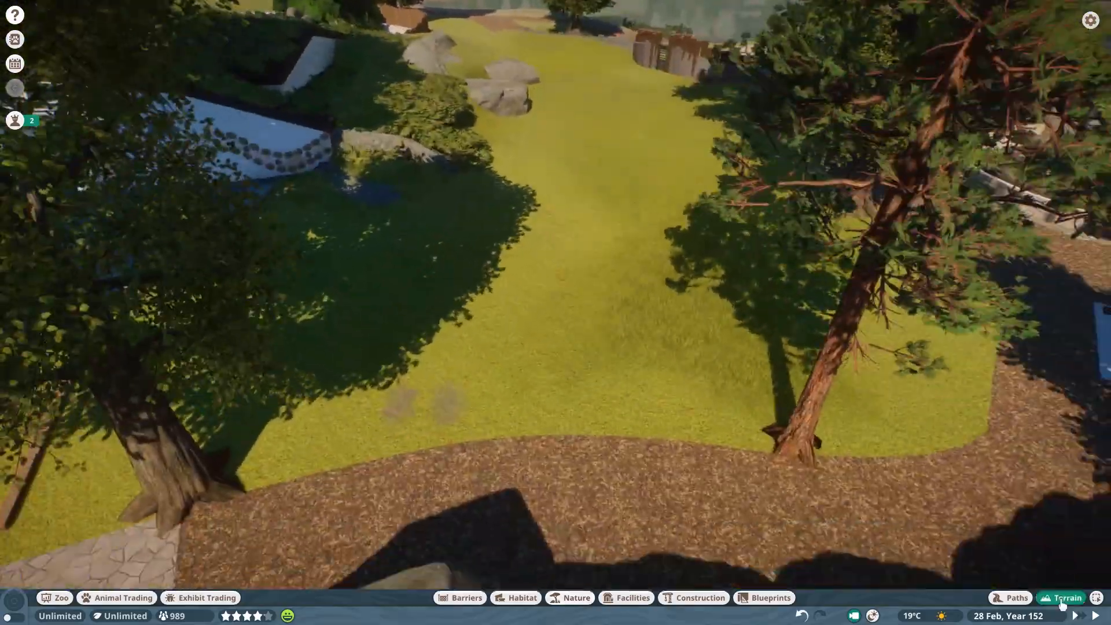
Smooth and flatten the habitat edges, paint dirt texture, and try adding water.
click(1067, 597)
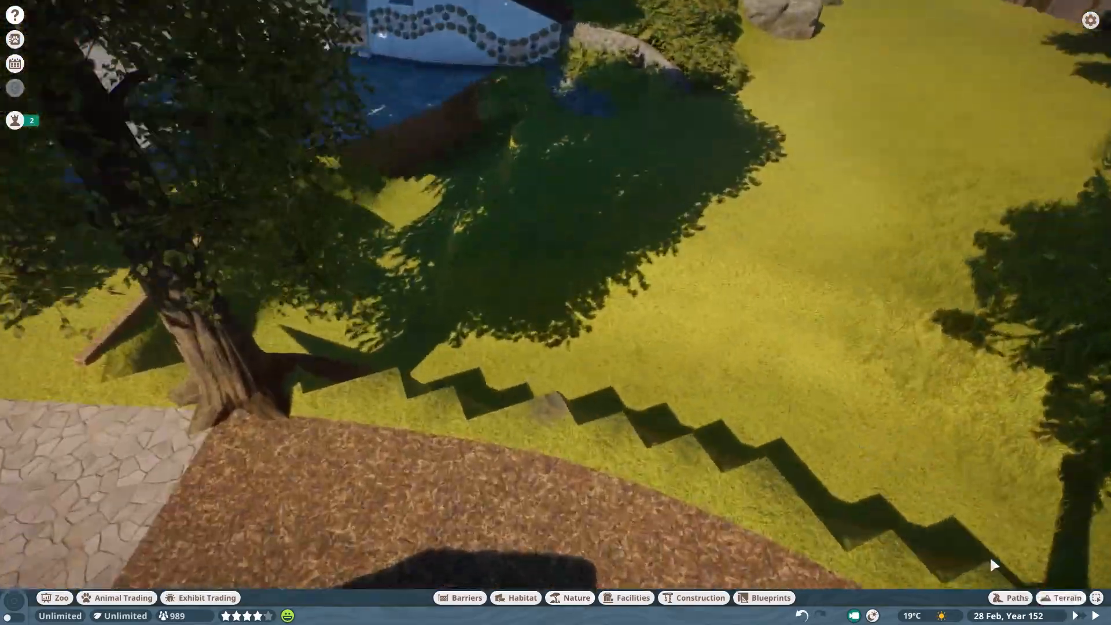
click(1065, 597)
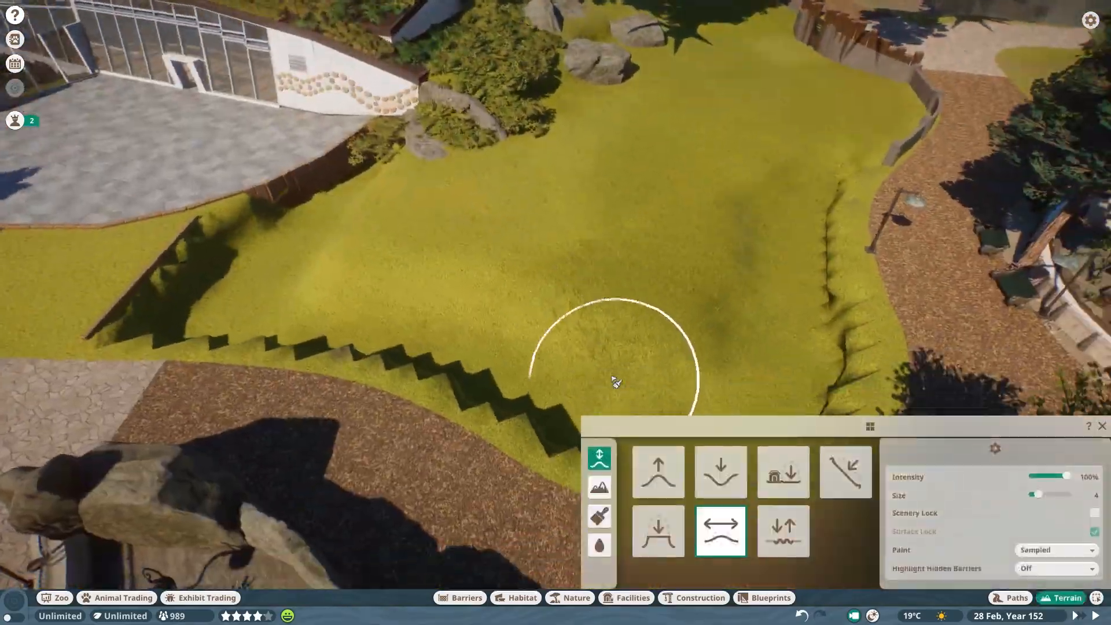
click(599, 515)
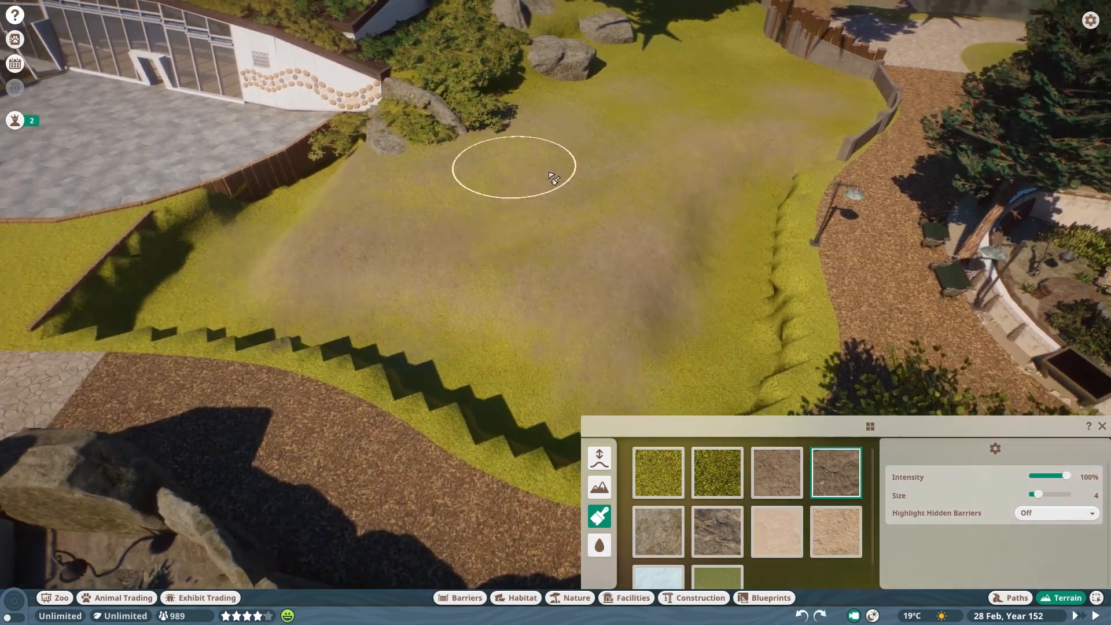
click(599, 458)
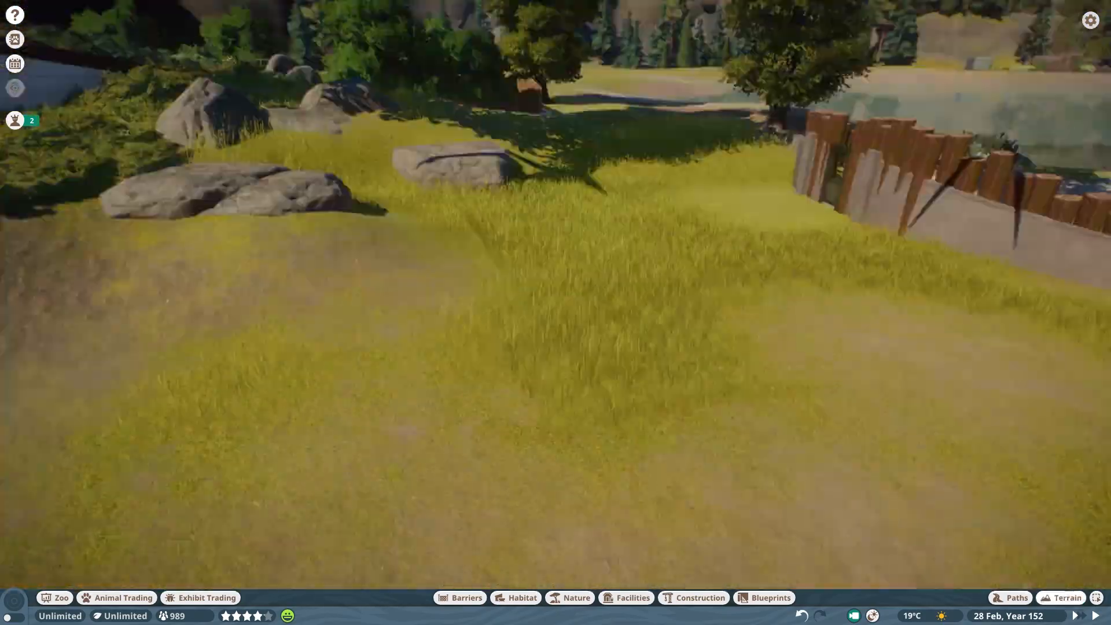
click(1064, 597)
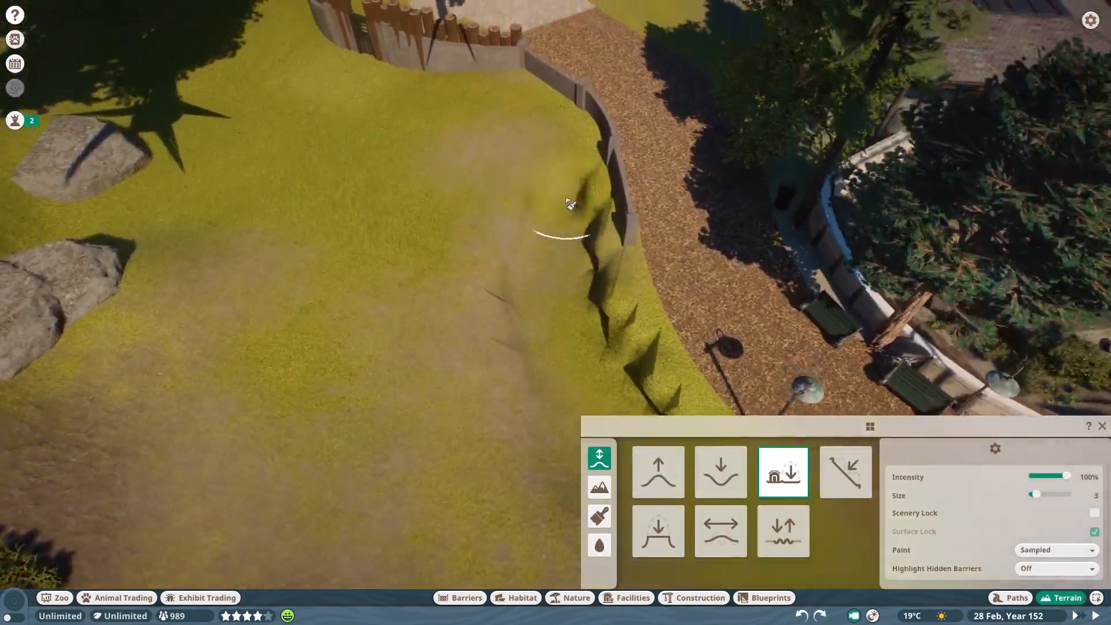
click(599, 545)
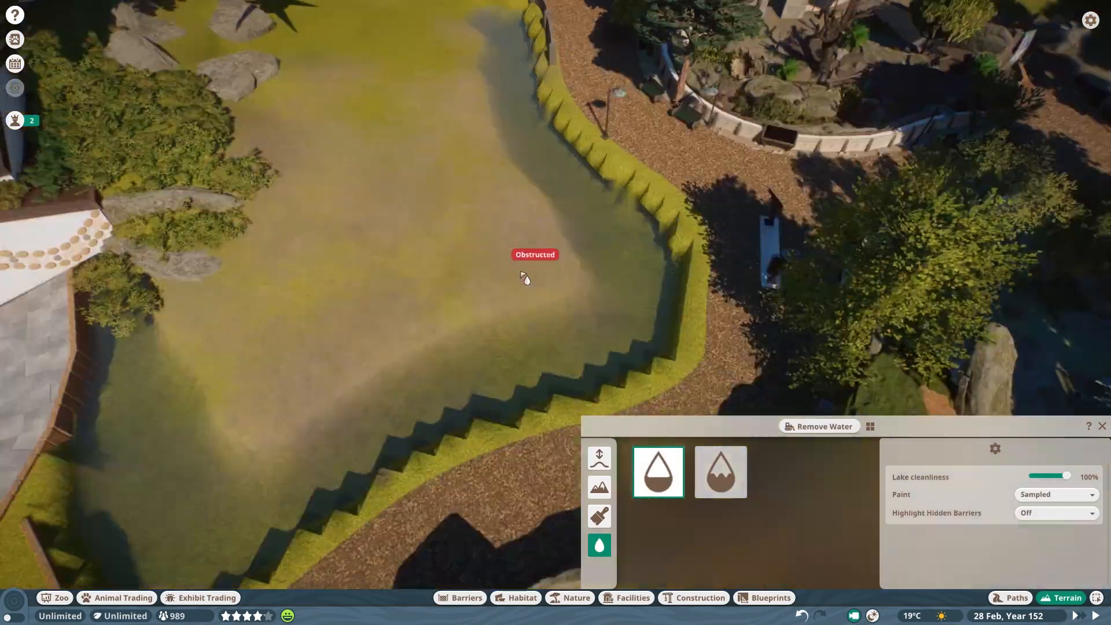
click(699, 597)
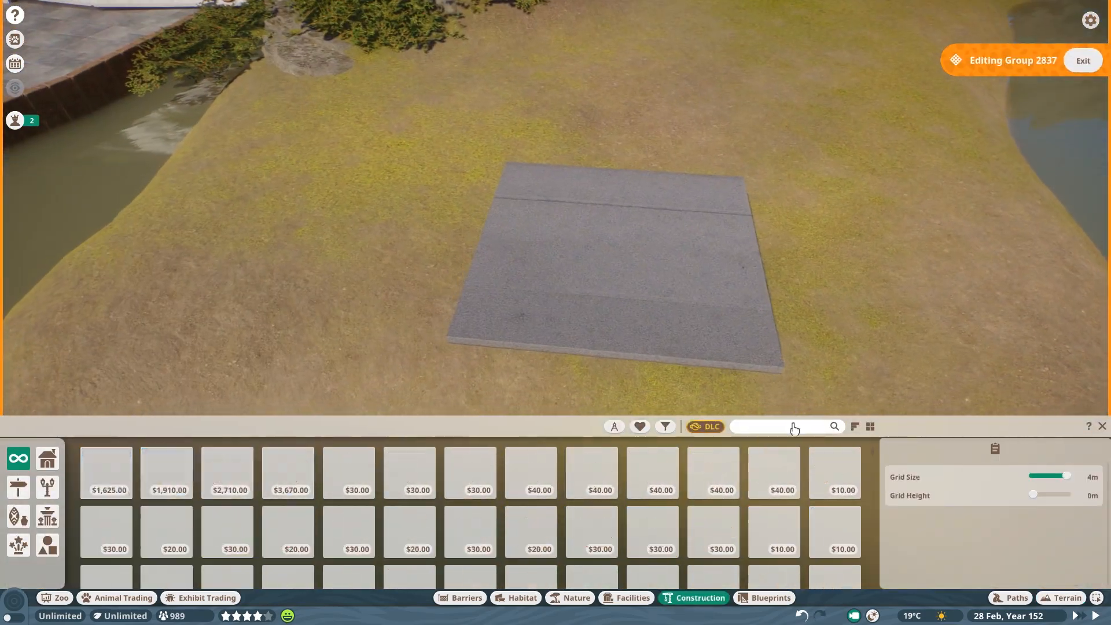
Place Temple Large Stone Wall Ruin blocks on the slab and apply a chosen colour.
text(temple)
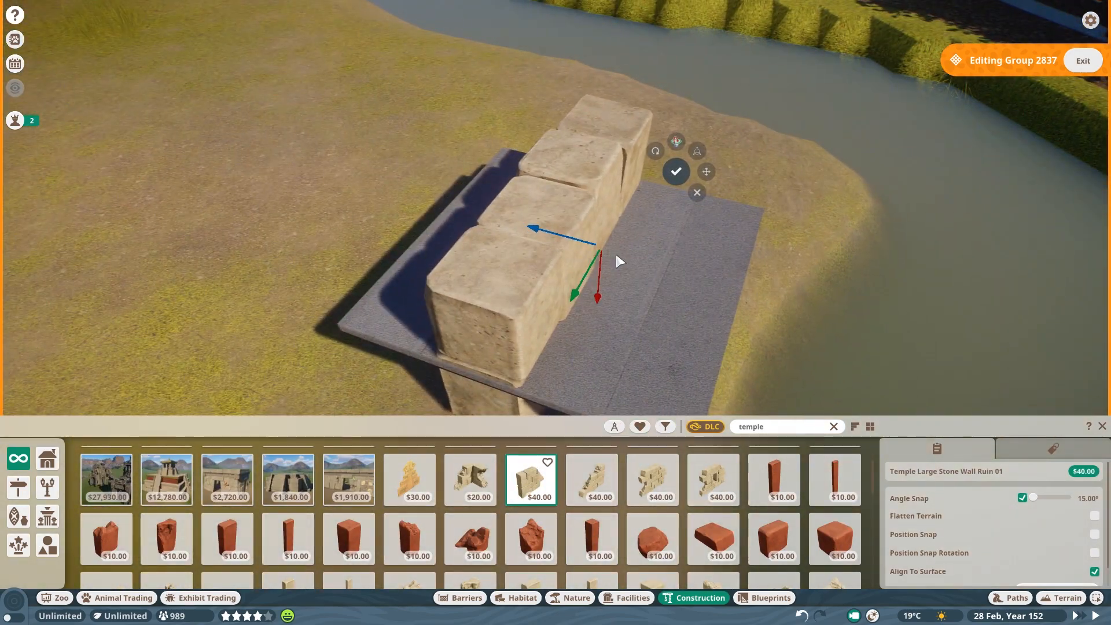
click(590, 479)
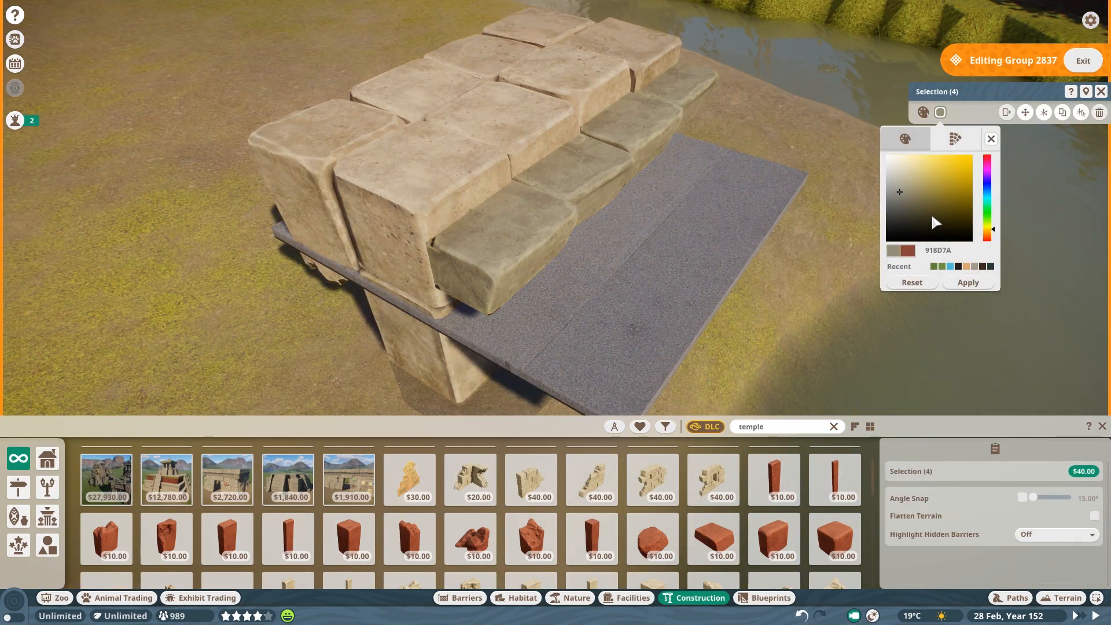
click(966, 282)
text(moss)
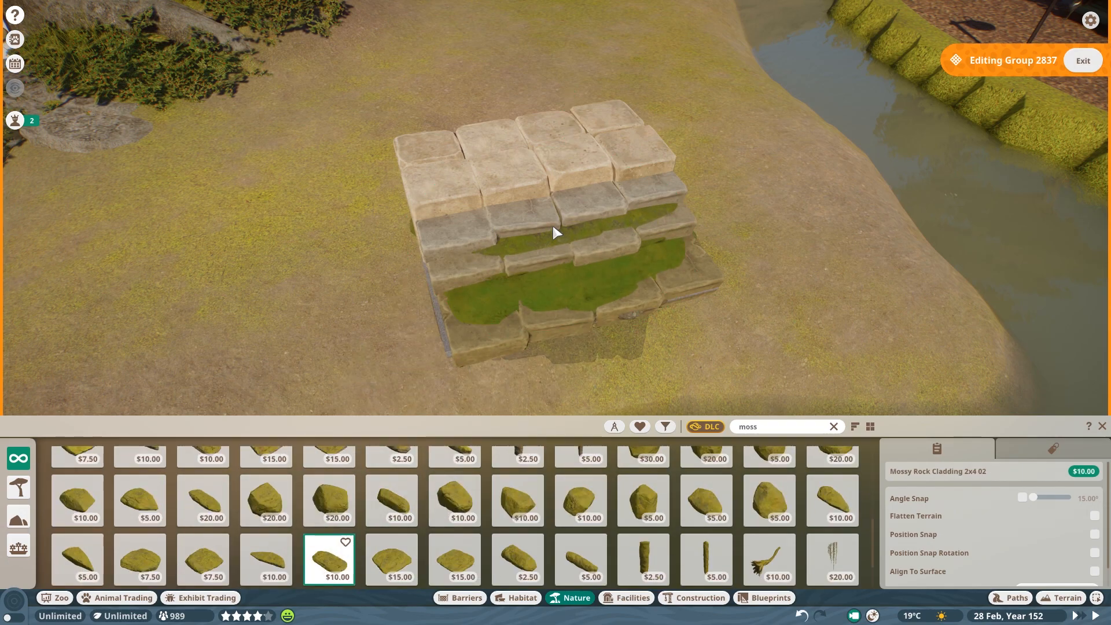
Clad the stone steps with Mossy Rock Cladding and confirm their new spot on the island.
click(265, 559)
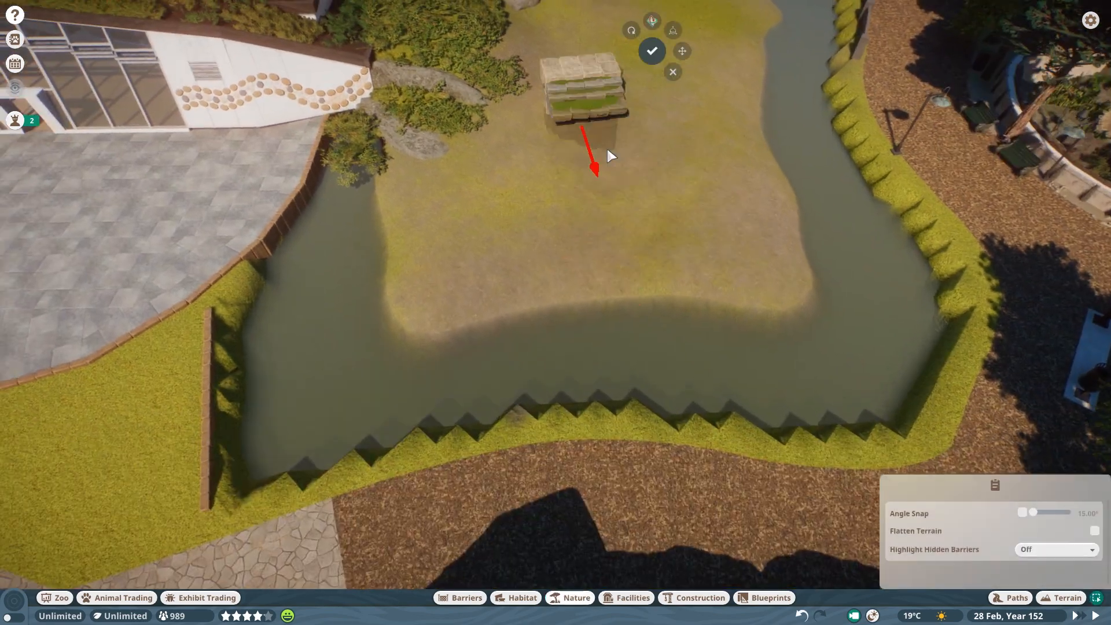
click(650, 50)
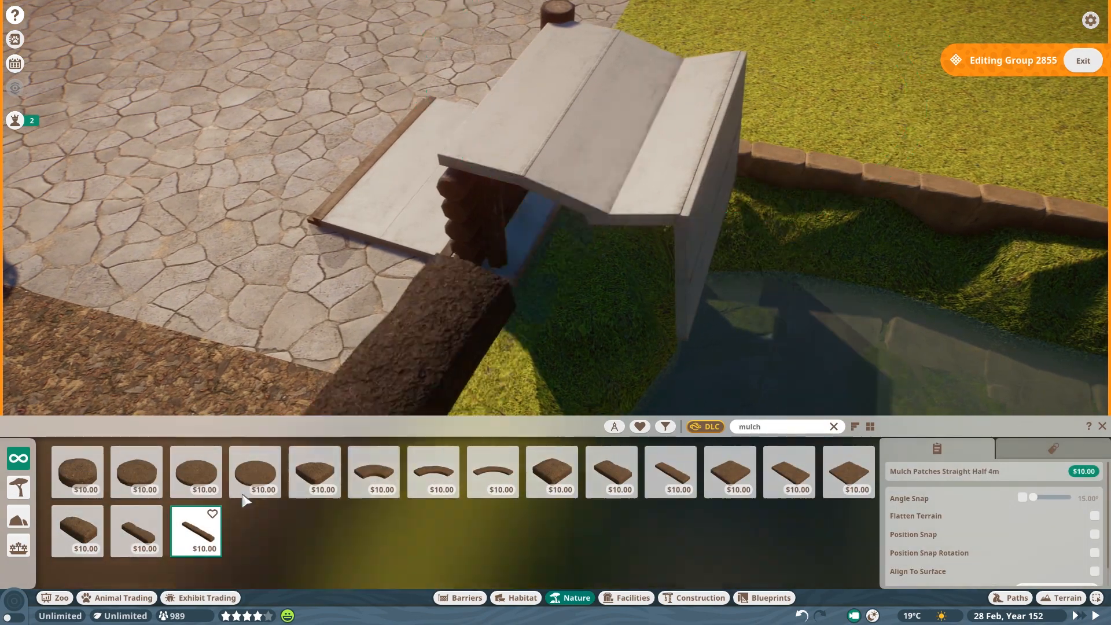
Place the Mulch Patches Straight Half 4m strip beside the shelter.
click(664, 426)
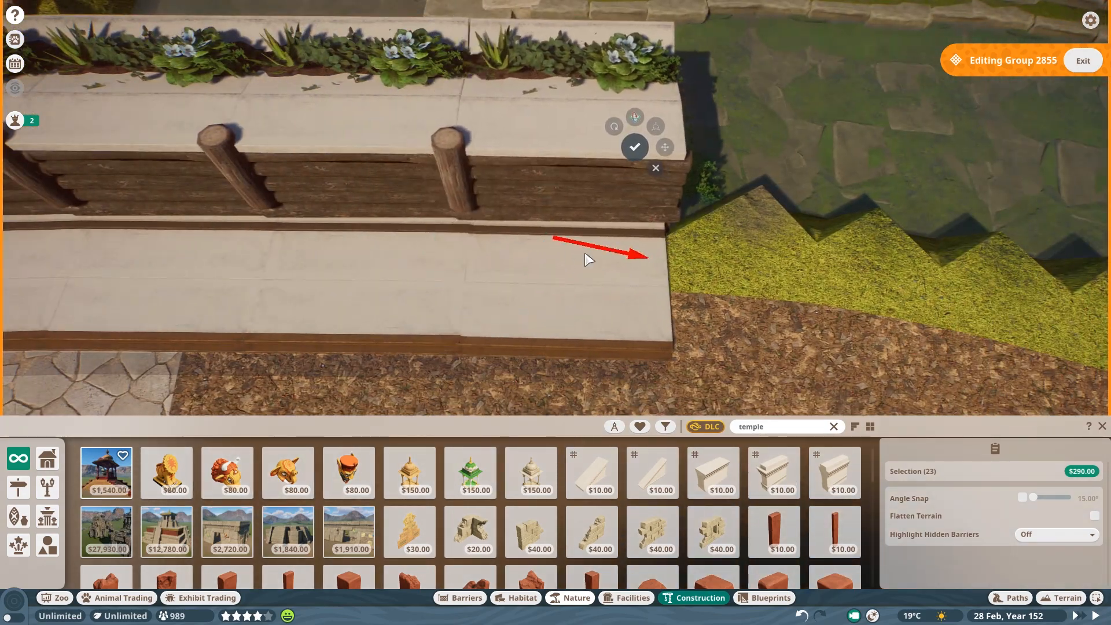
Confirm the planter wall's new position near the grassy bank.
click(613, 125)
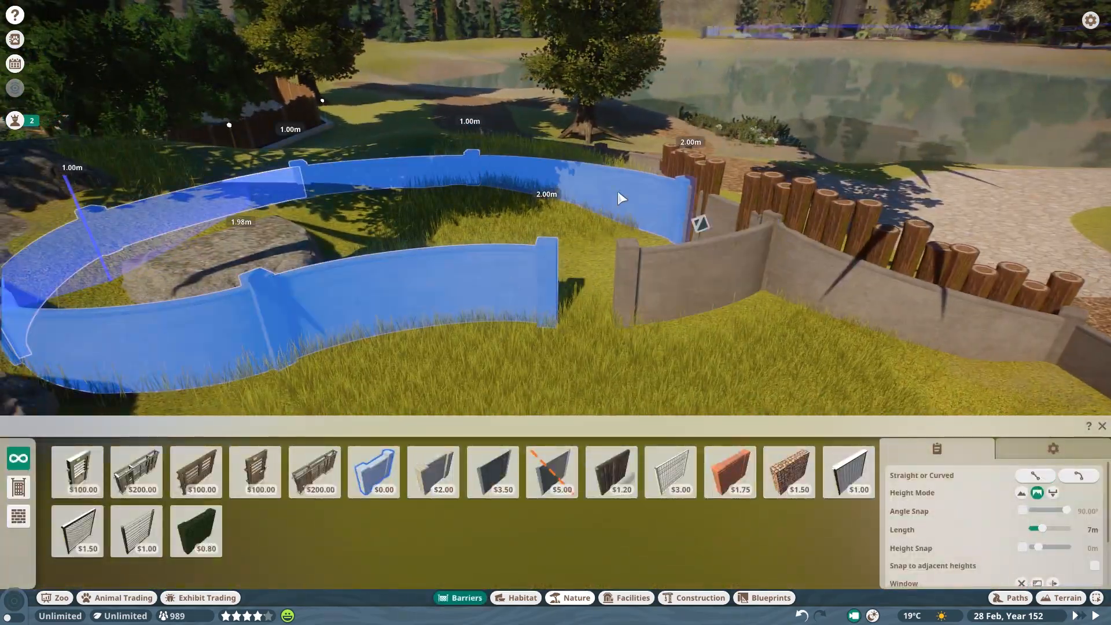
Lay the curved concrete wall, join it to the palisade, and finish the enclosure edge.
click(433, 472)
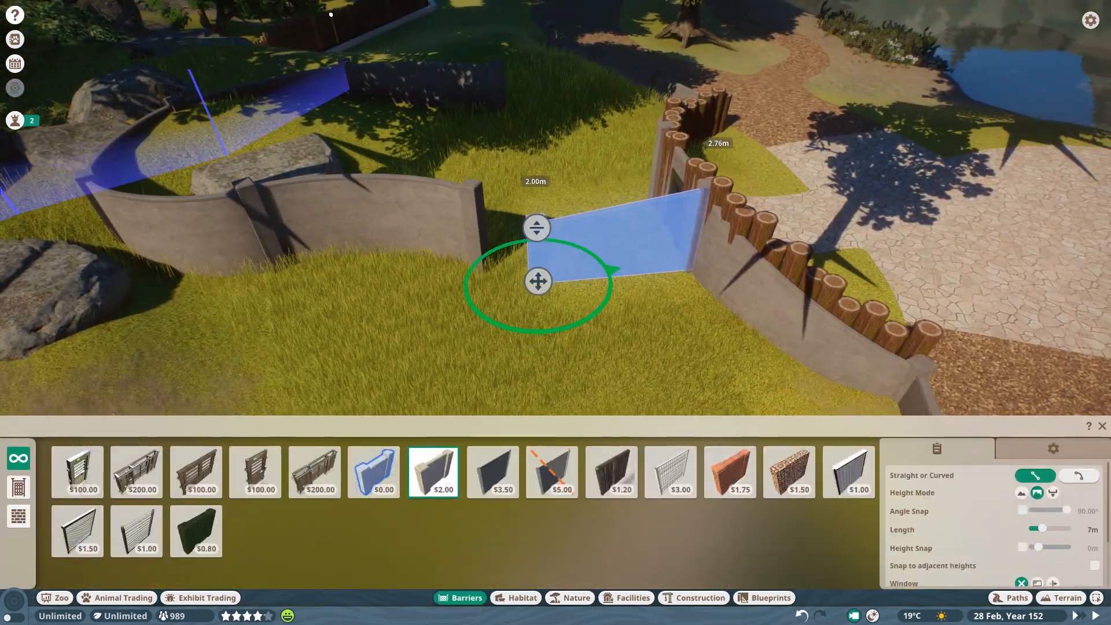
click(1079, 476)
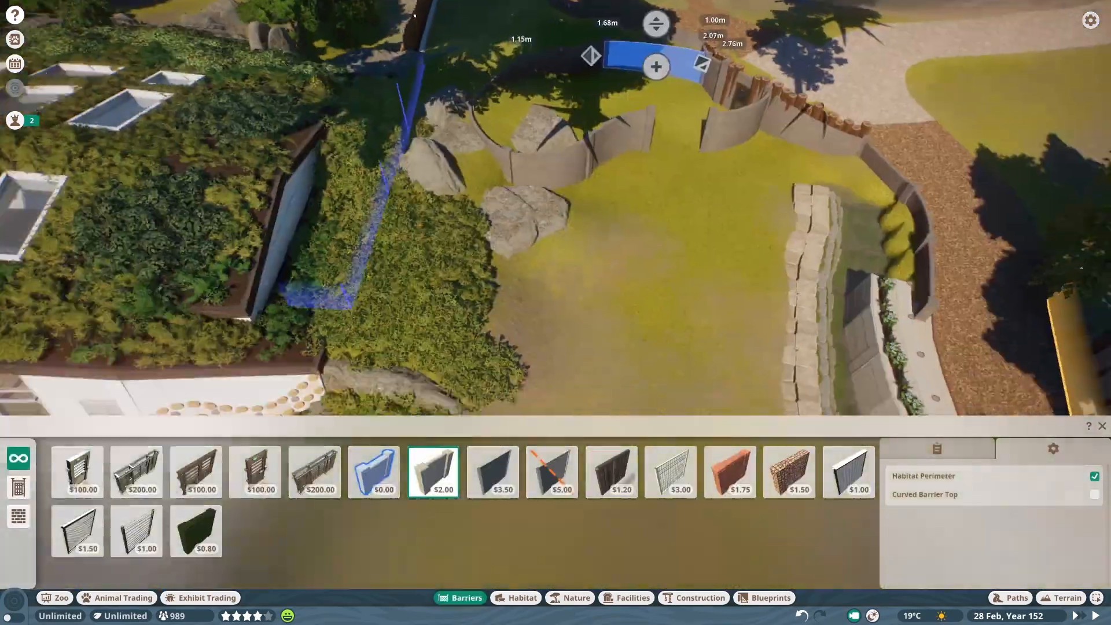
click(373, 472)
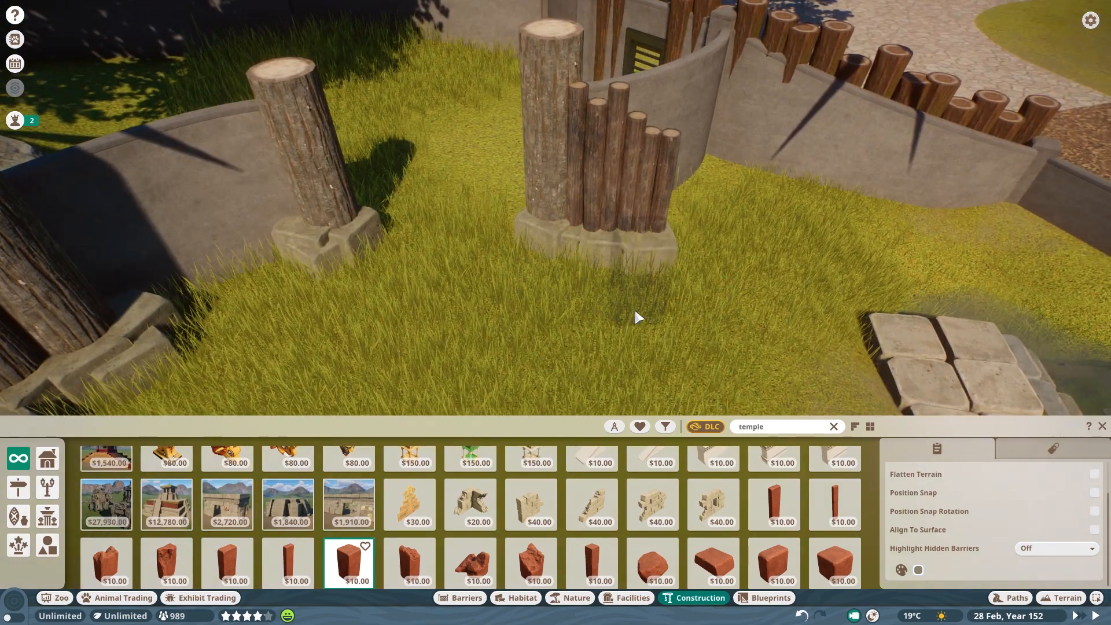
Place a Mulch Patches Circle 3m around the tree trunk by the planter.
click(1060, 597)
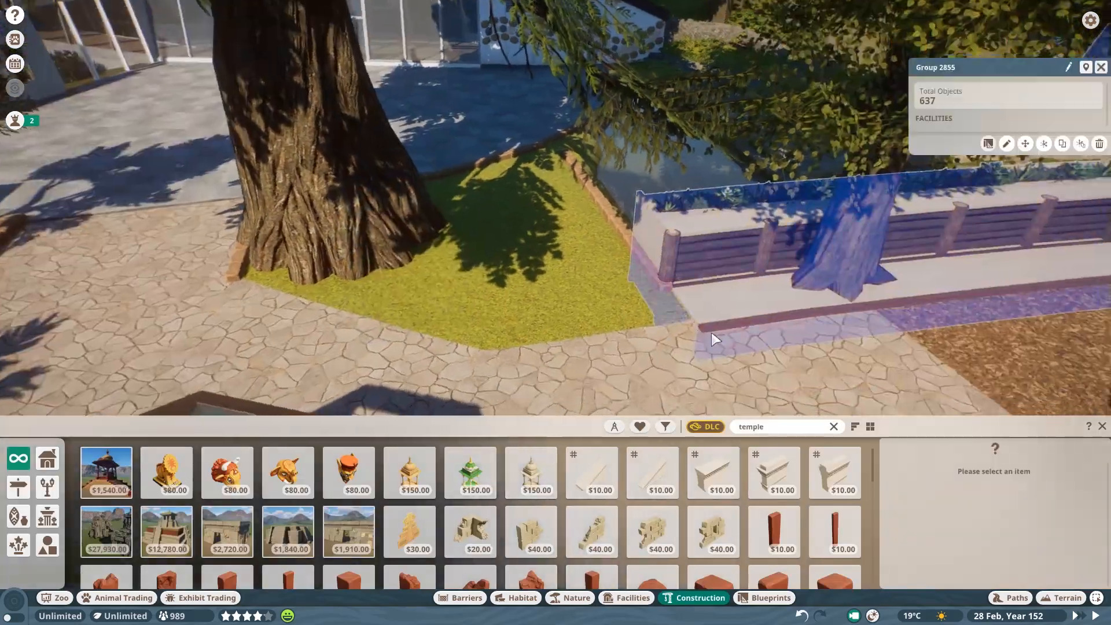
click(575, 597)
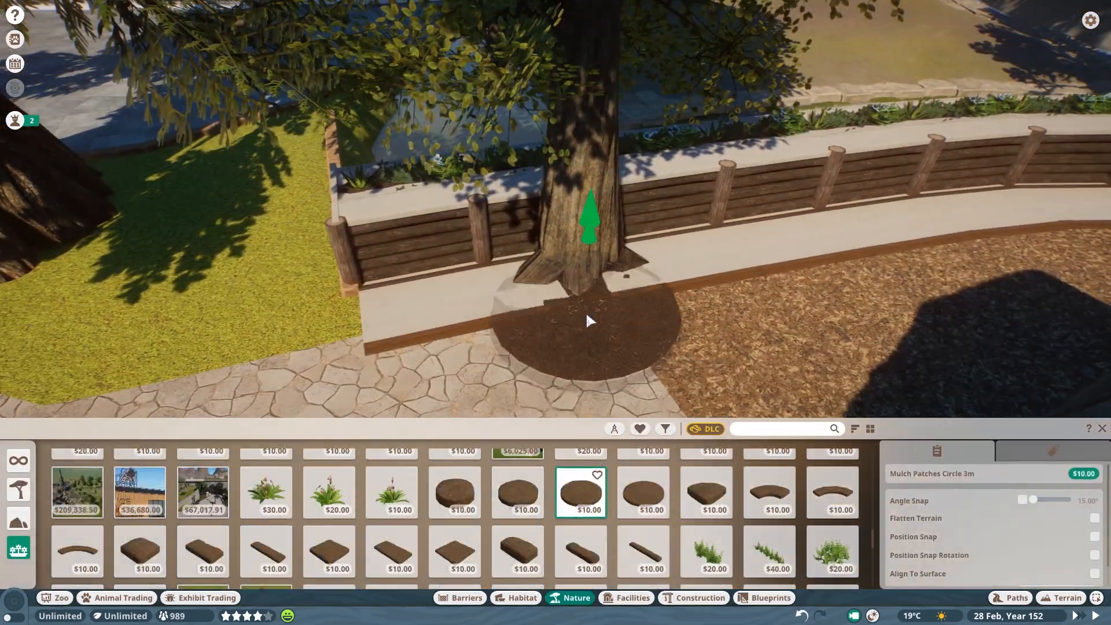
click(517, 492)
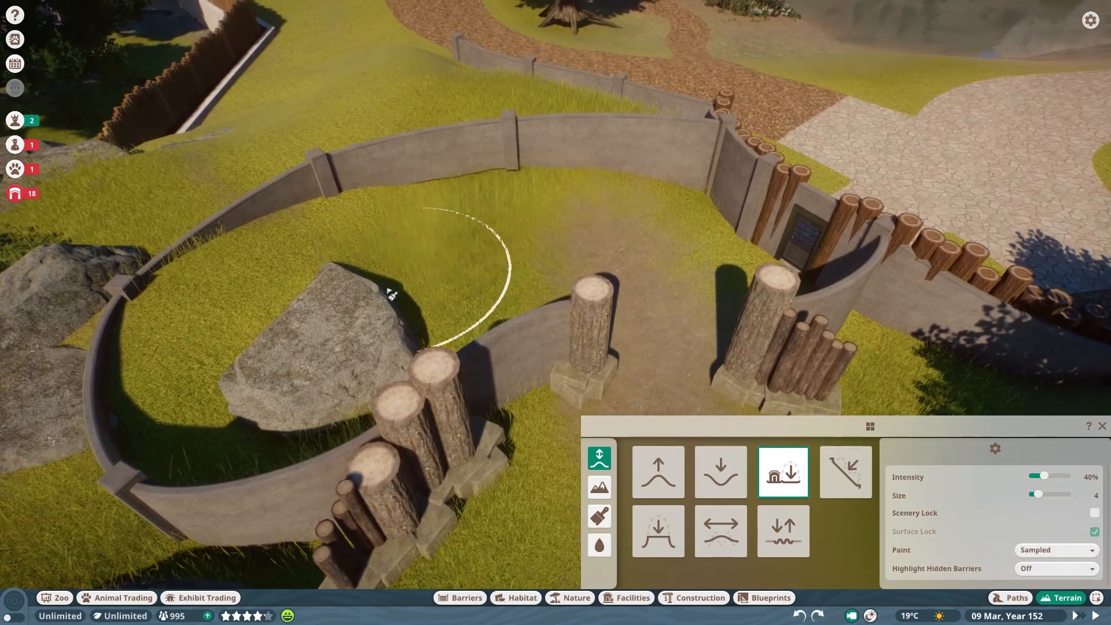
Reshape the enclosure ground and draw a curved concrete wall around the boulder.
click(459, 597)
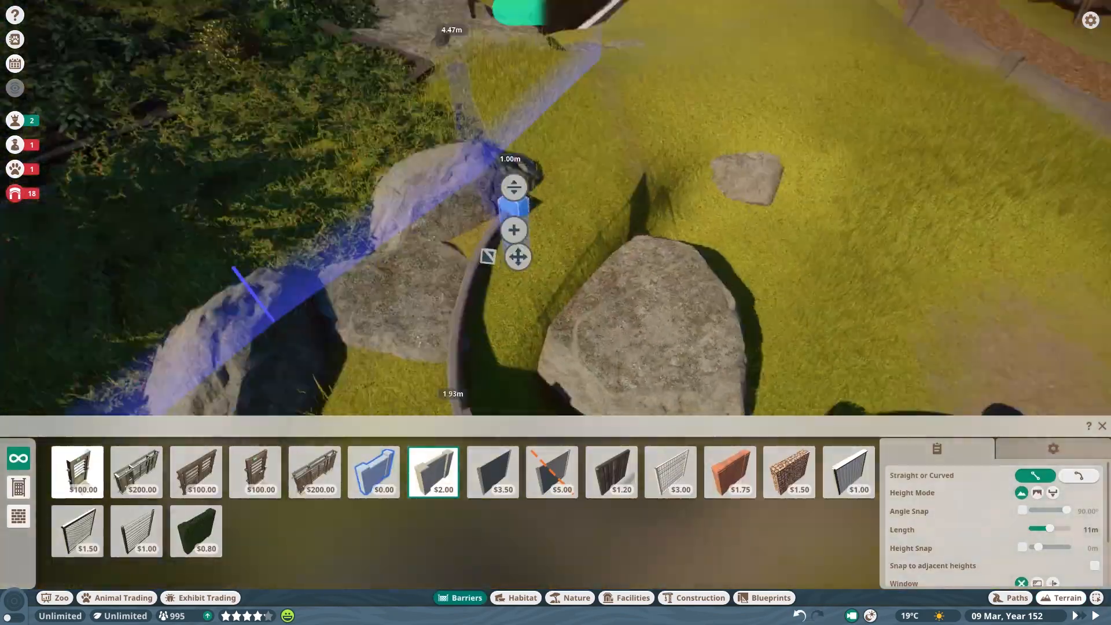
click(1078, 475)
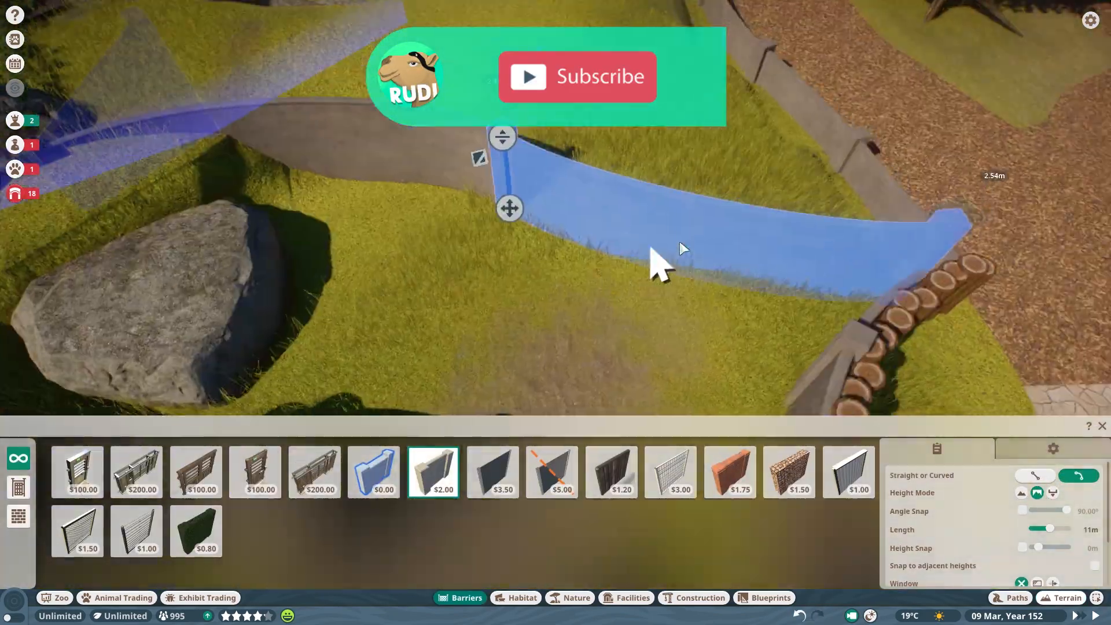
click(699, 597)
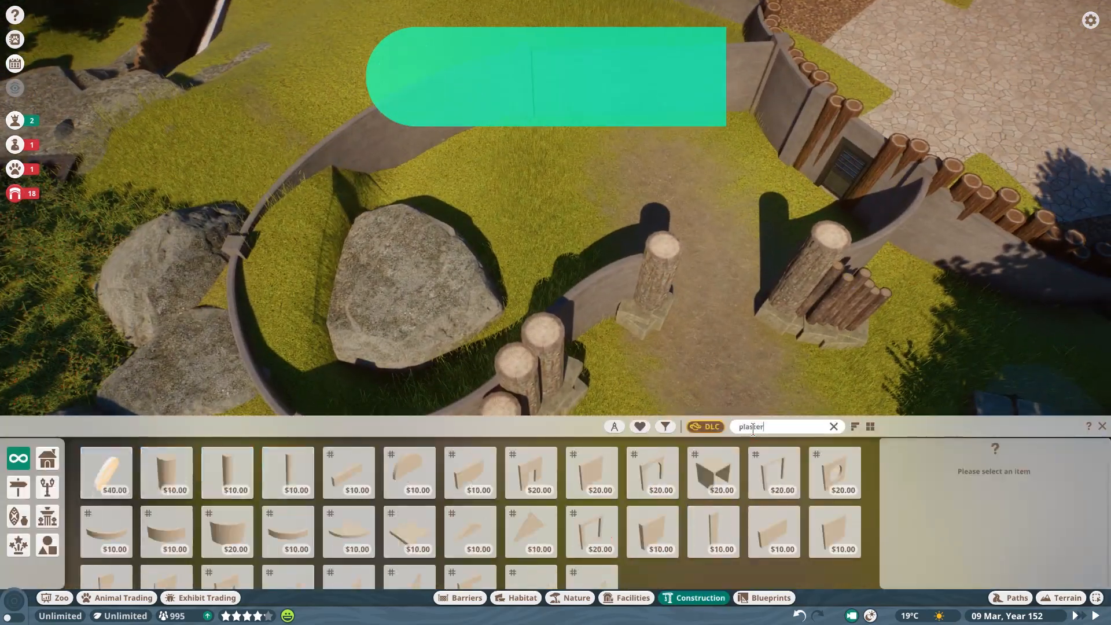
Lay pale plaster floor panels beside the gate and smooth the ground beneath.
click(165, 563)
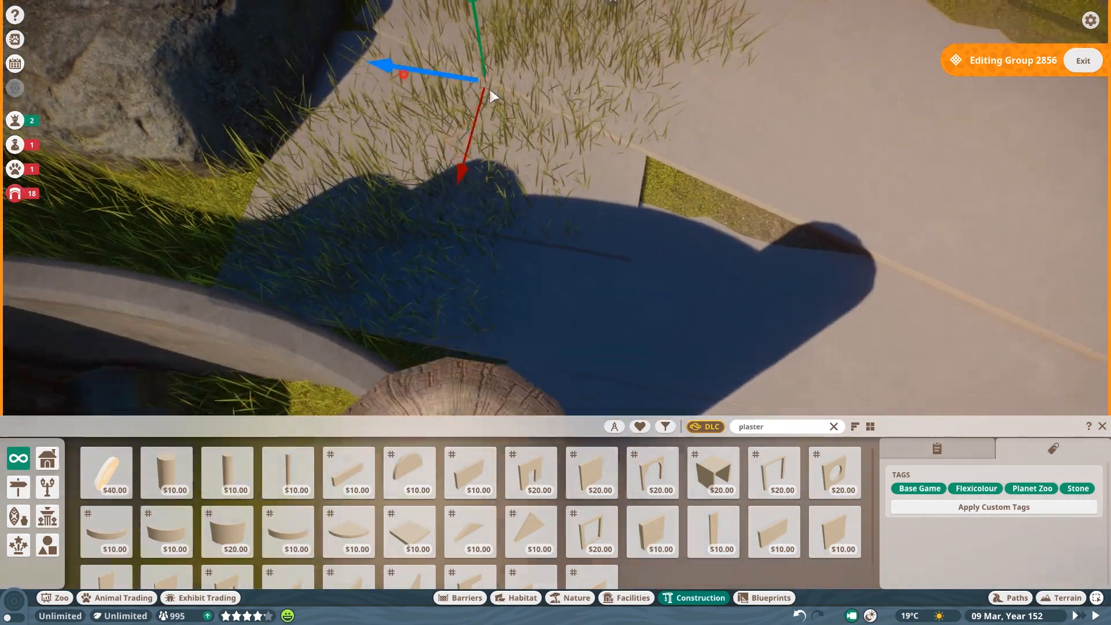
click(712, 531)
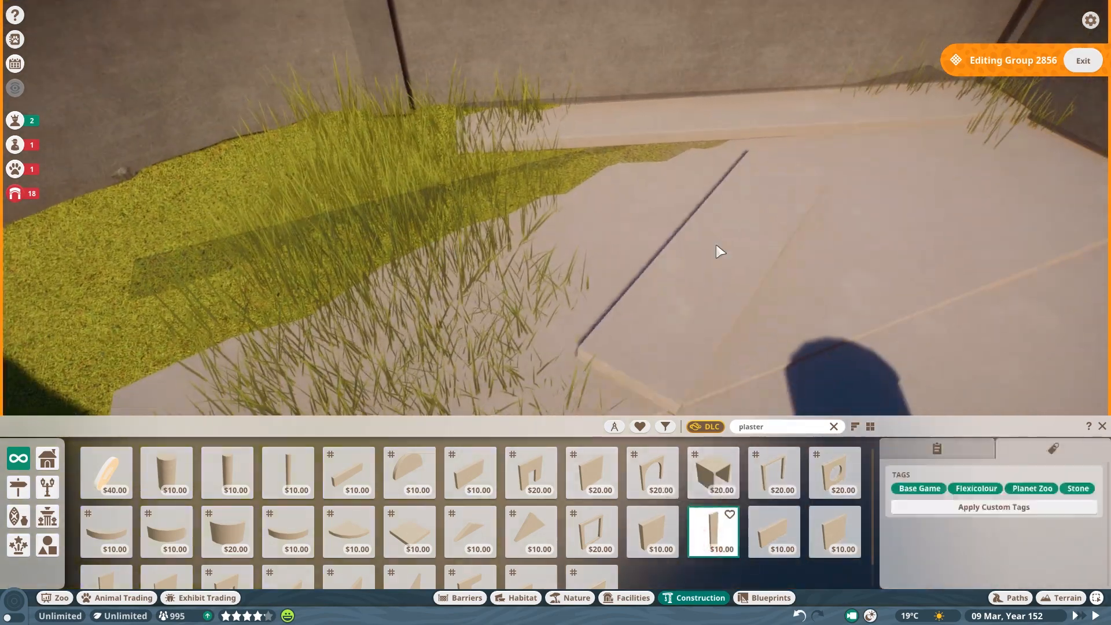
click(1061, 597)
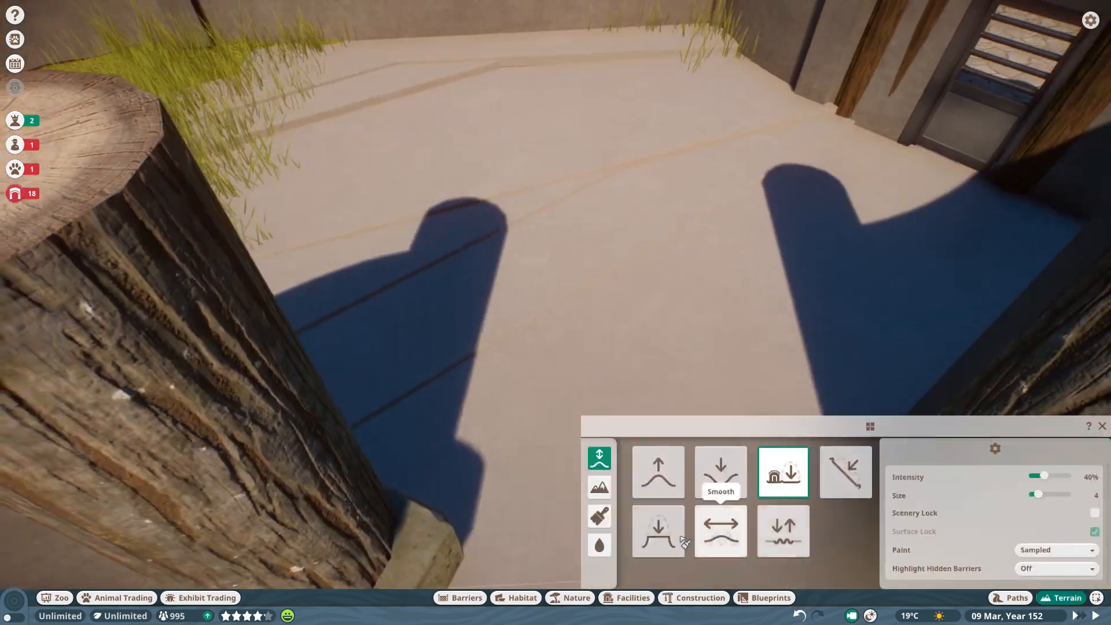
click(699, 597)
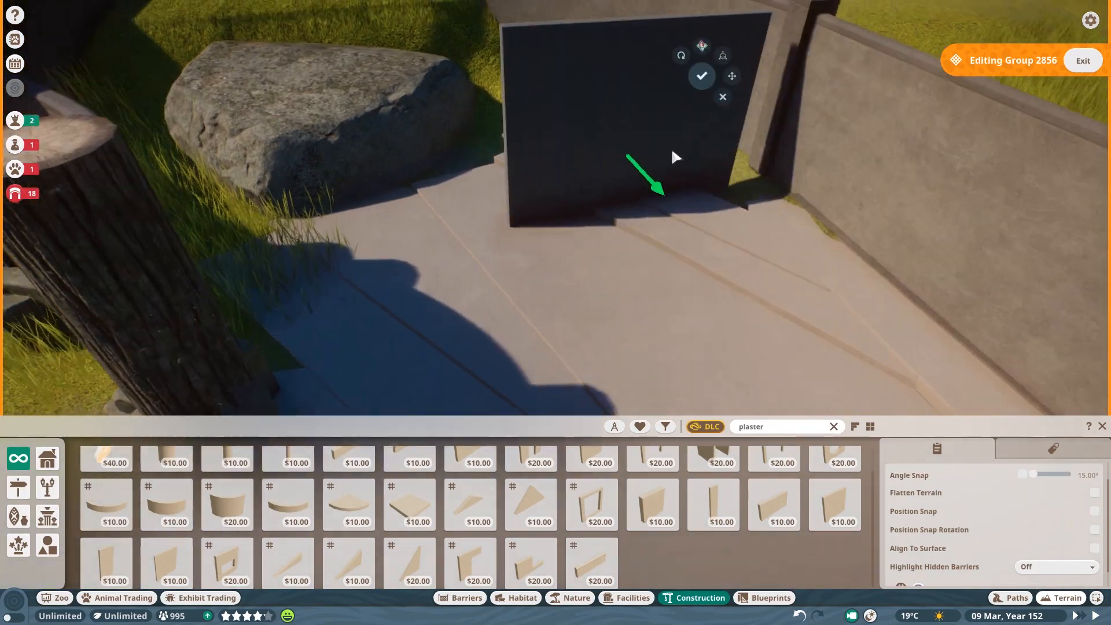
Place tall Plaster Wall Panel 4m x 4m pieces and paint the shelter ground.
click(1060, 597)
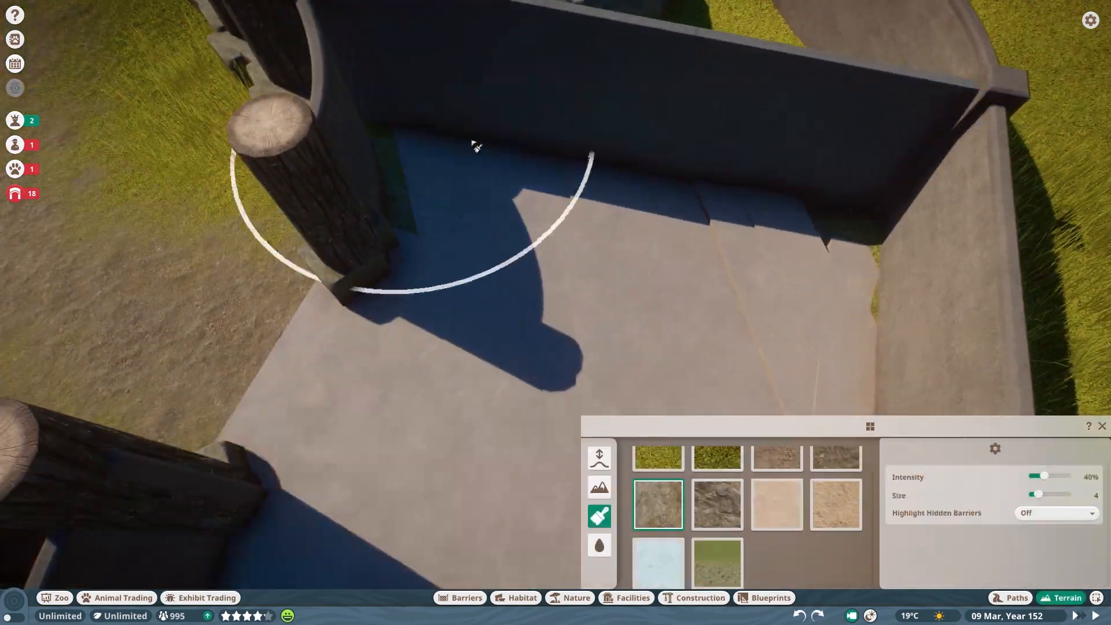
click(699, 597)
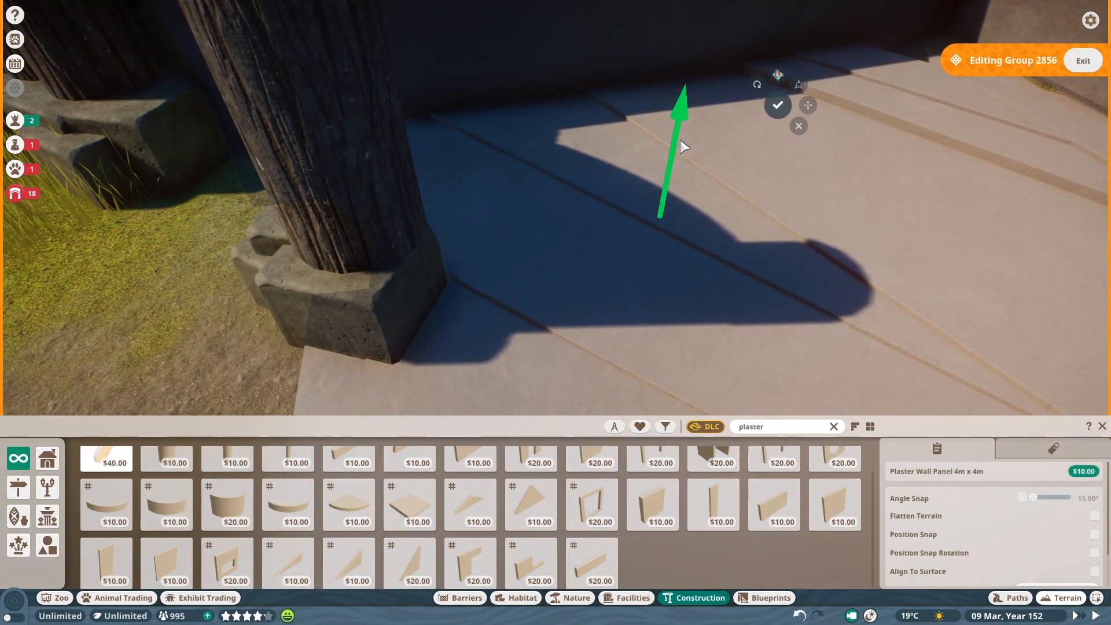
click(651, 504)
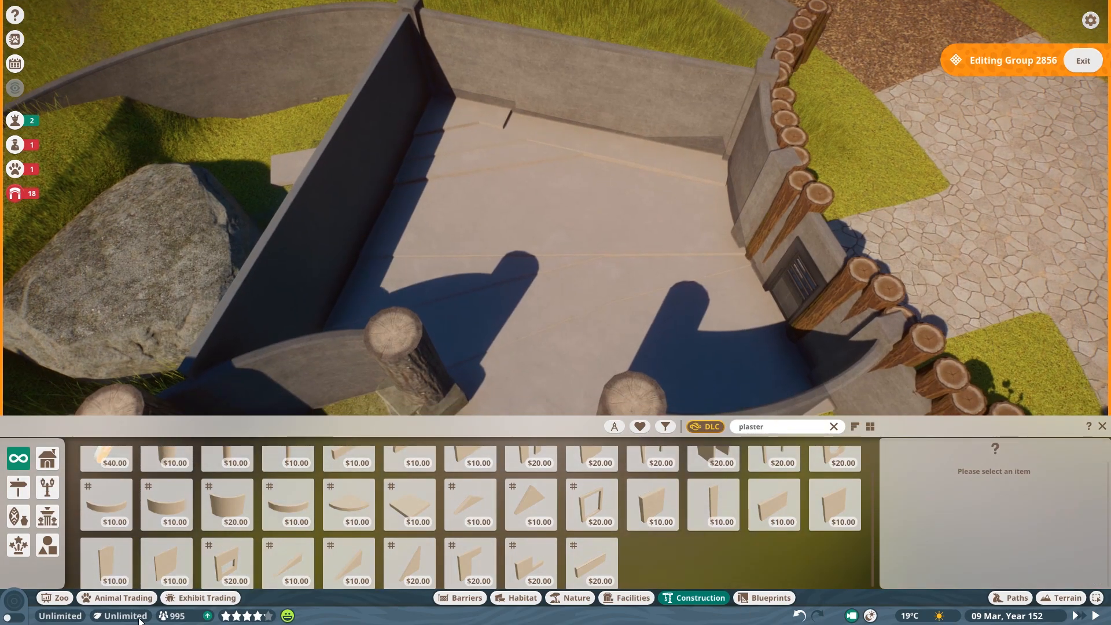
click(515, 597)
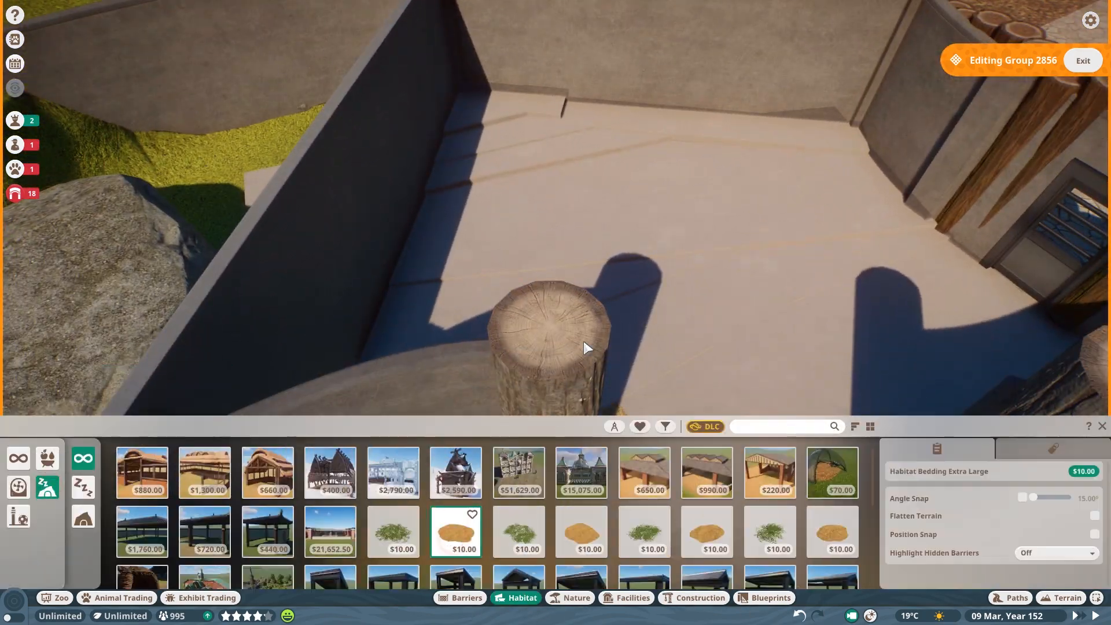
Select Habitat Bedding Extra Large from the Habitat sleeping category.
click(707, 531)
text(wood)
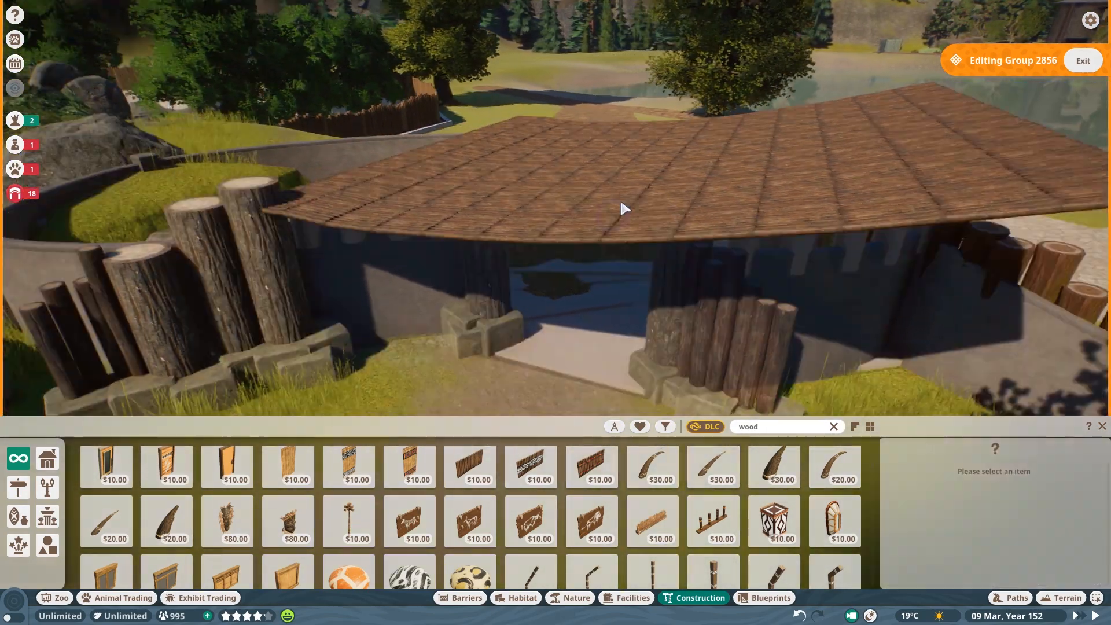
Place overlapping Mulch Patches Circle 4m over the round planter bed.
click(469, 482)
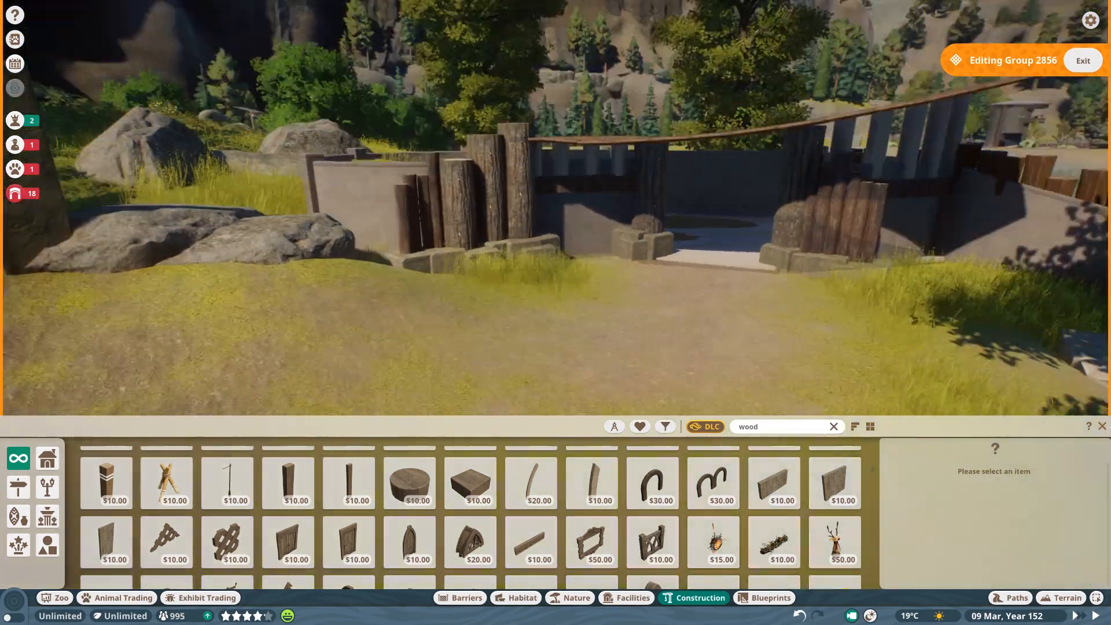
click(347, 482)
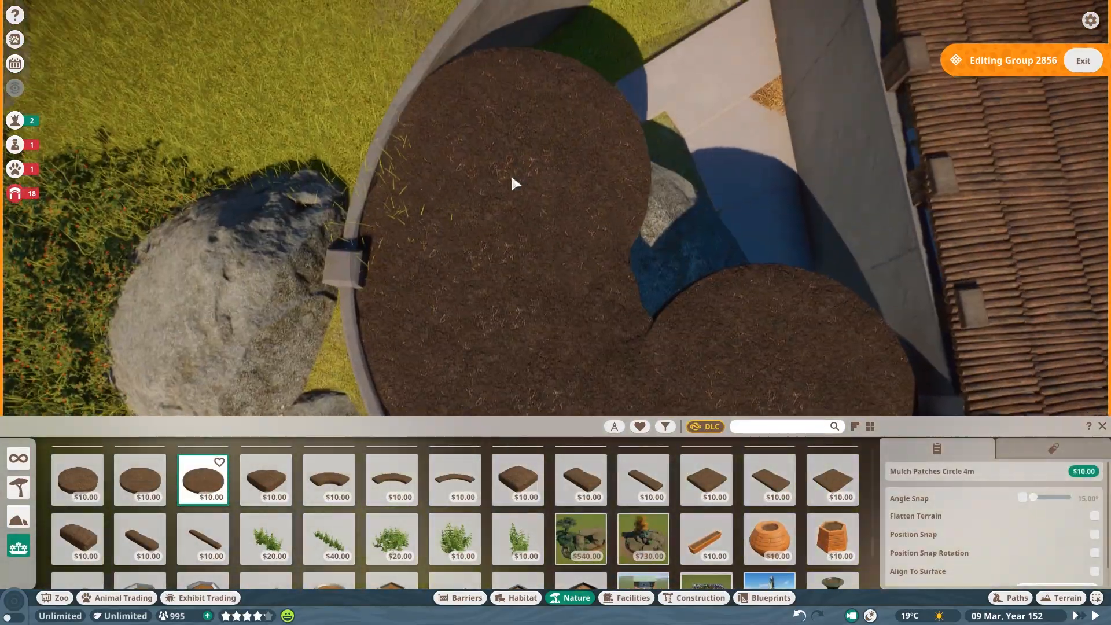
click(77, 479)
text(wood)
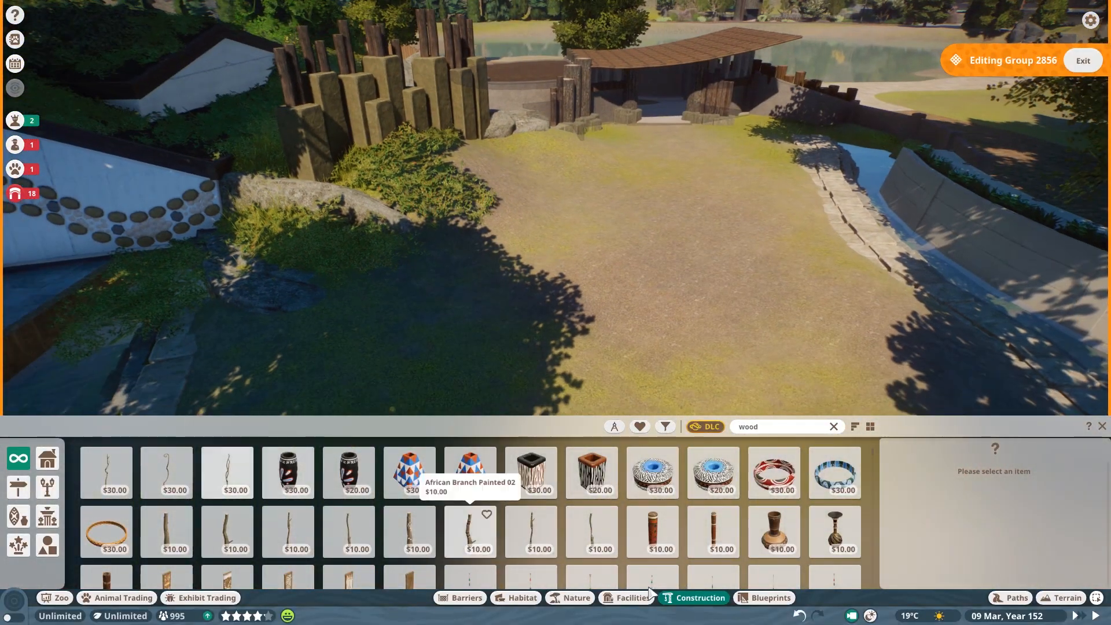
Build pale pillars with curved beams and add Climbable Log posts beside them.
click(472, 514)
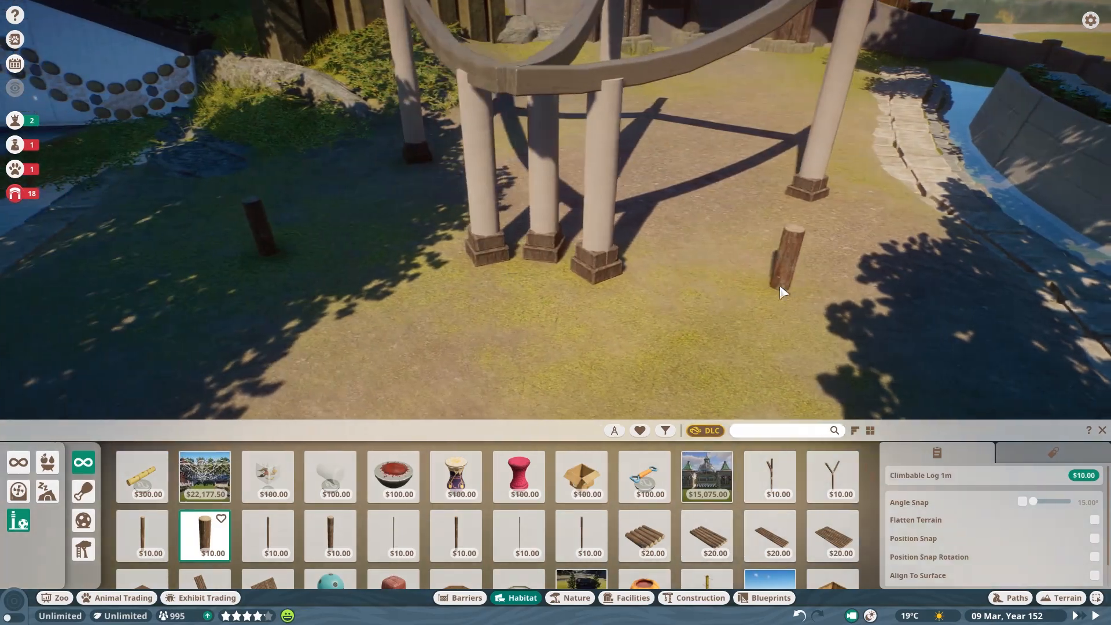
Plant Climbable Log 4m posts and join them with thin logs (4m, 2m, 1m).
click(455, 534)
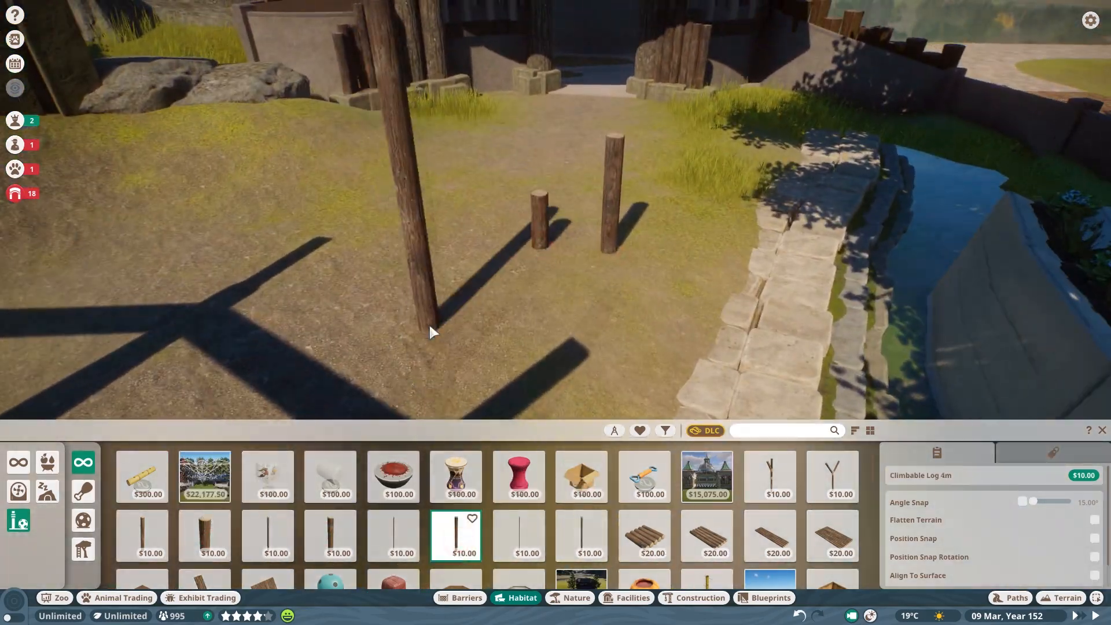
click(392, 535)
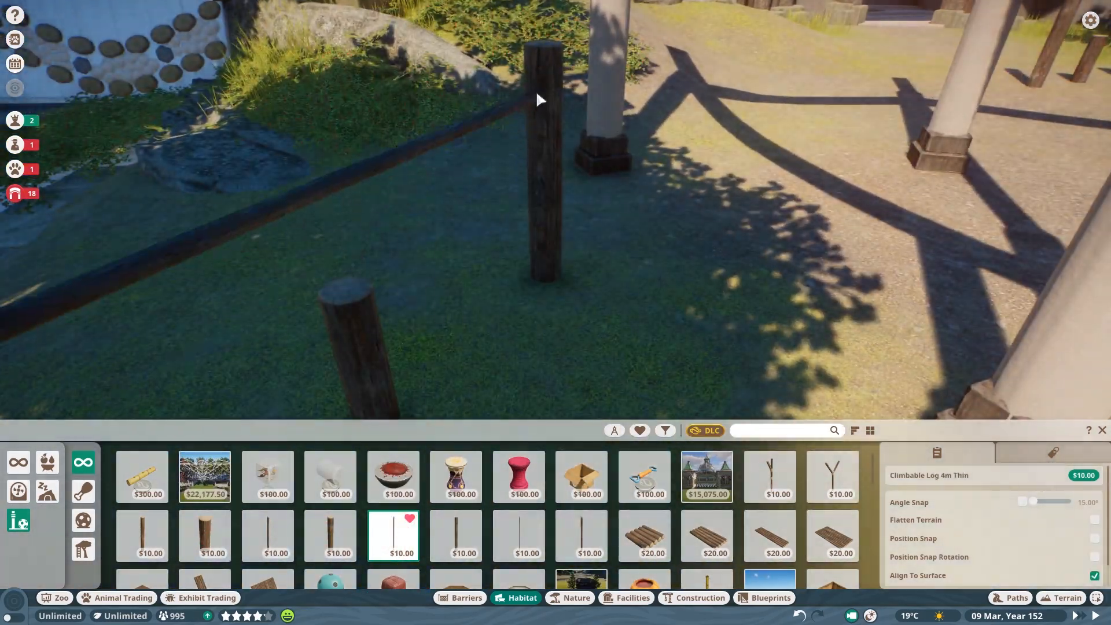
click(267, 535)
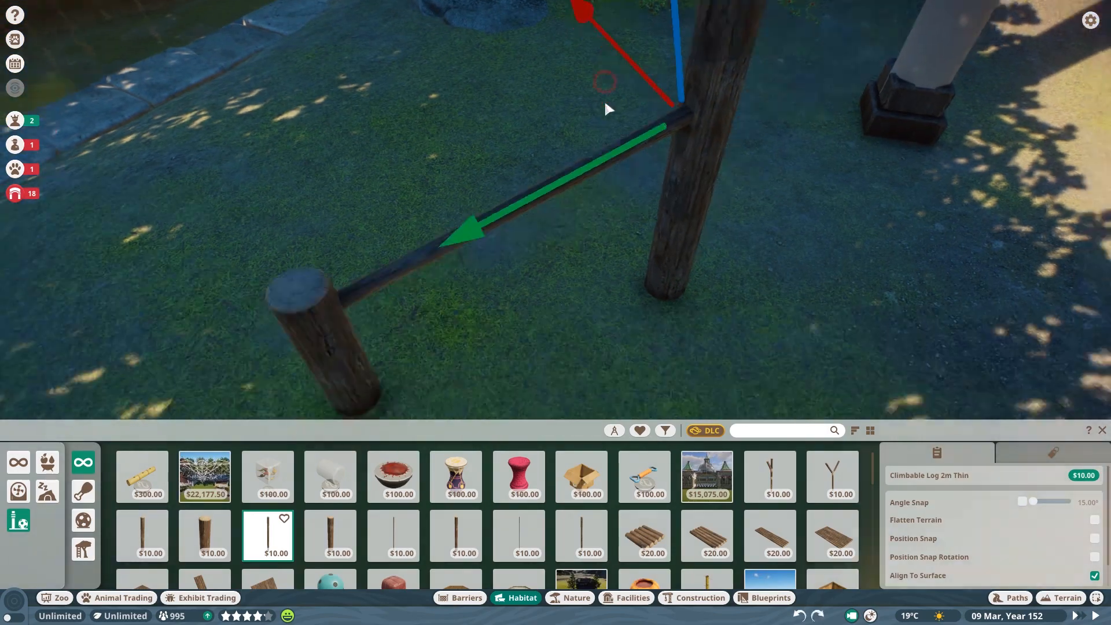
click(517, 534)
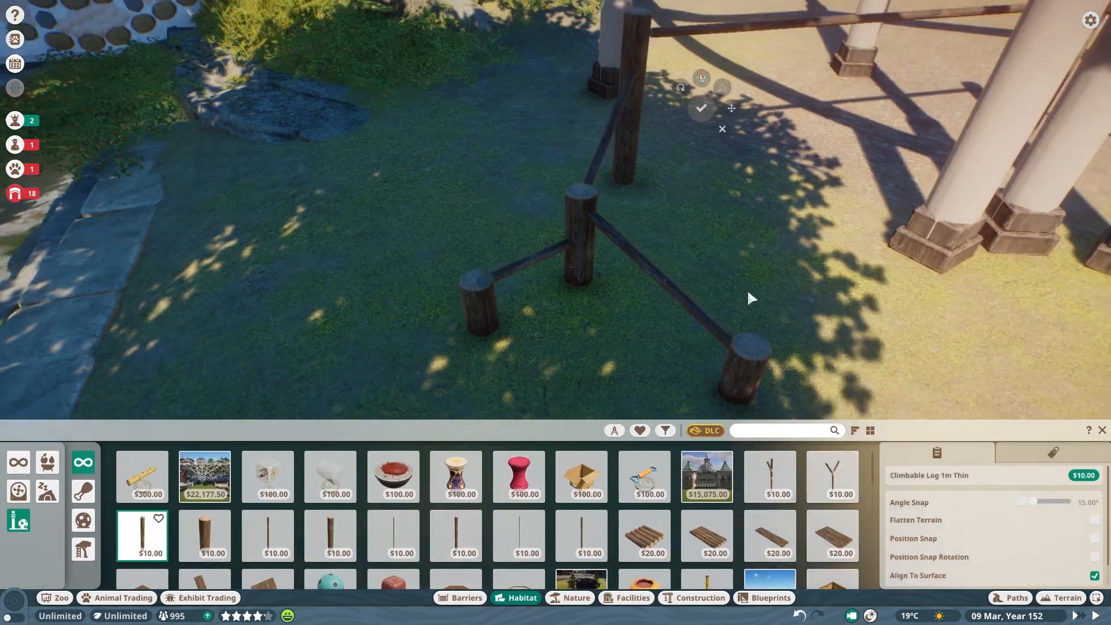
text(lett)
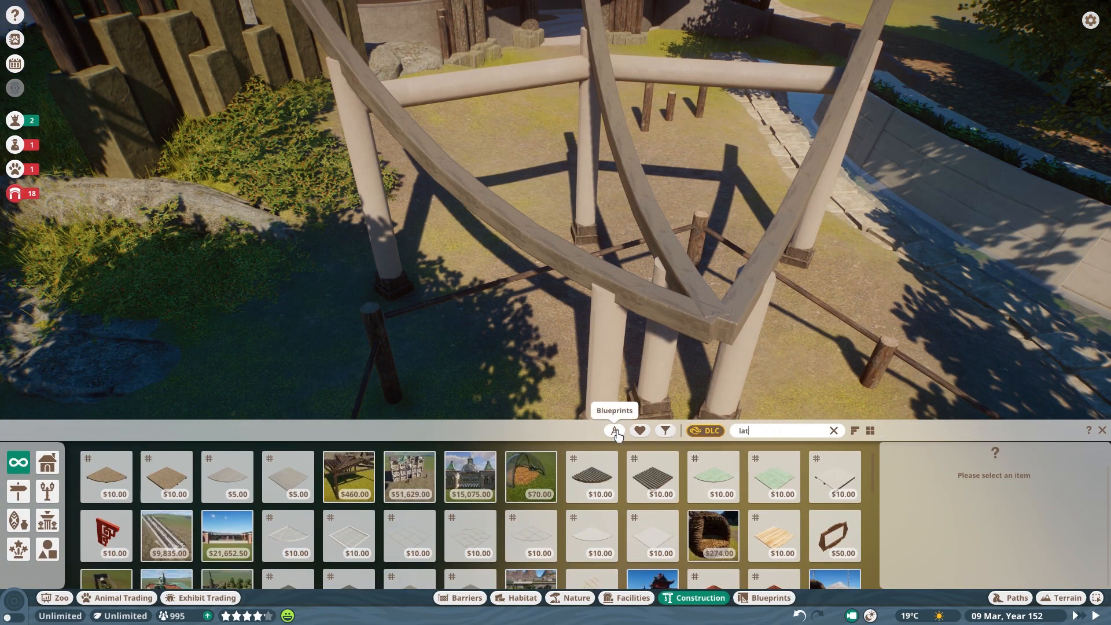
Turn Blueprints off and set lattice net panels across the curved beams.
click(711, 535)
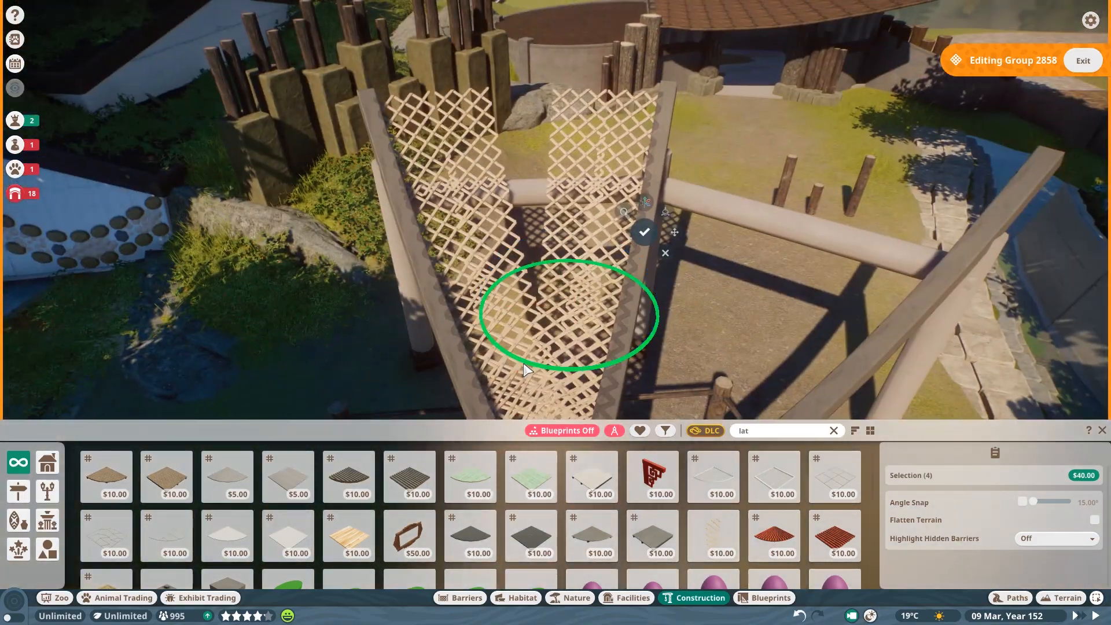
click(643, 231)
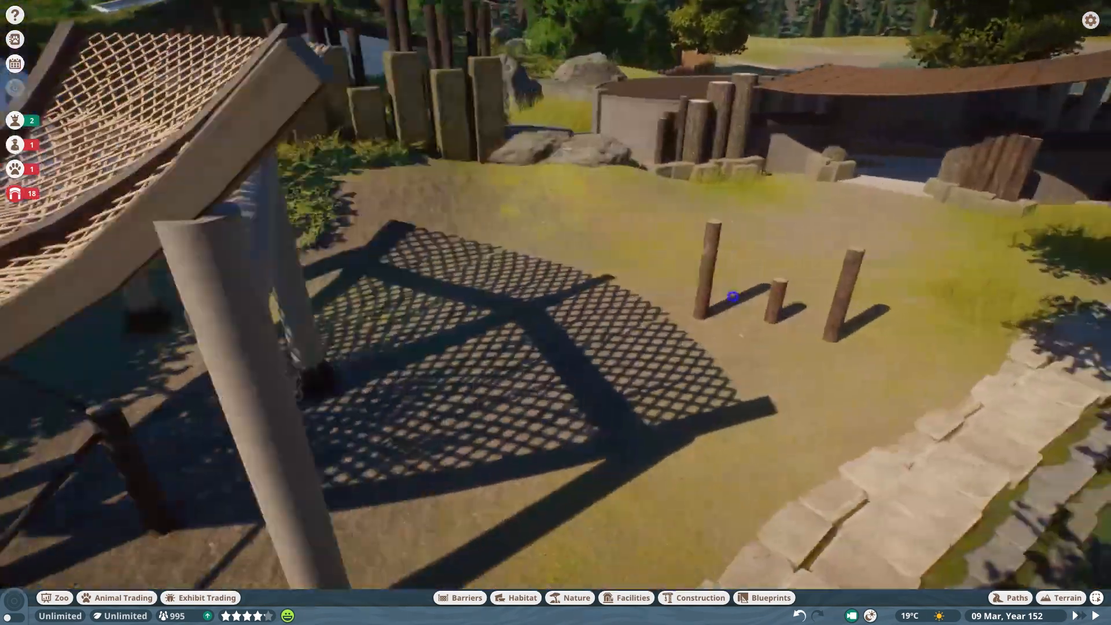
String rope between each wooden post along the edge near the log ruins.
click(522, 597)
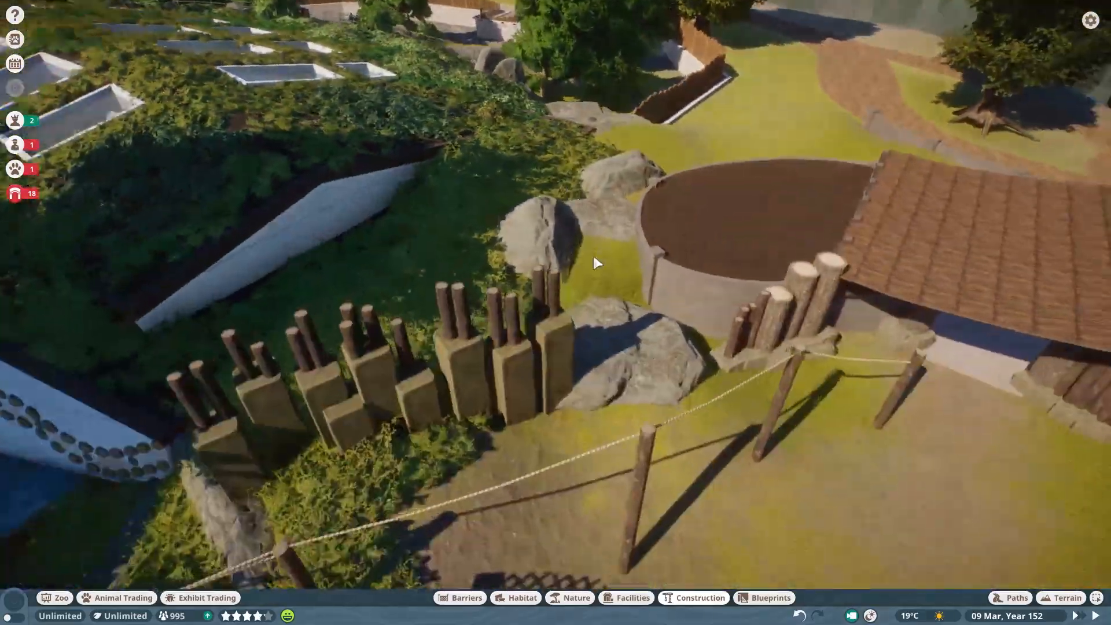
click(458, 597)
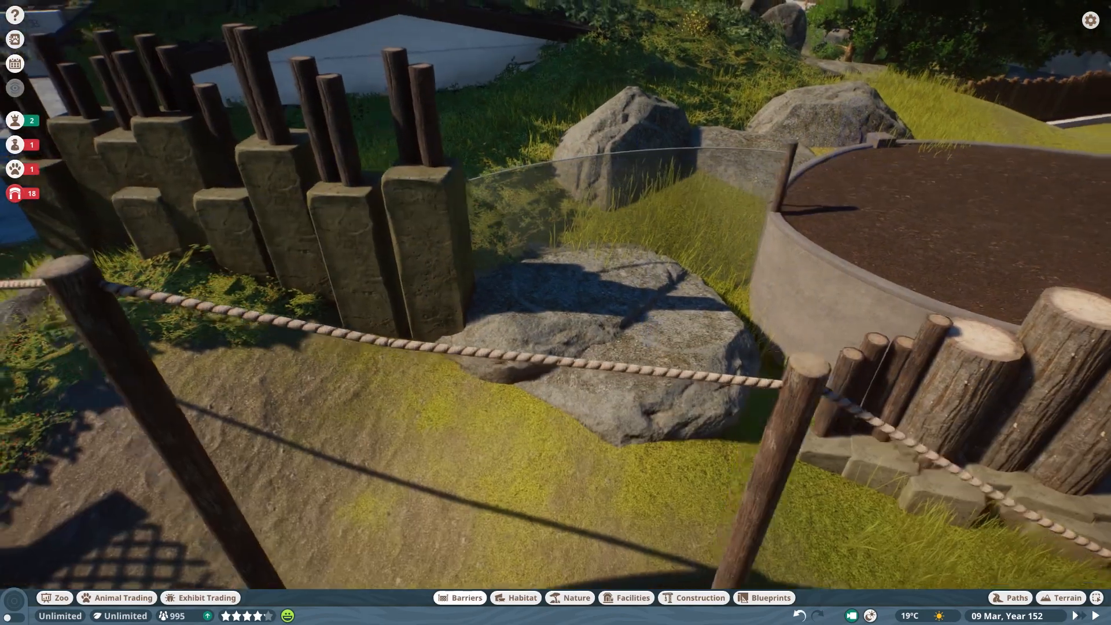
click(574, 597)
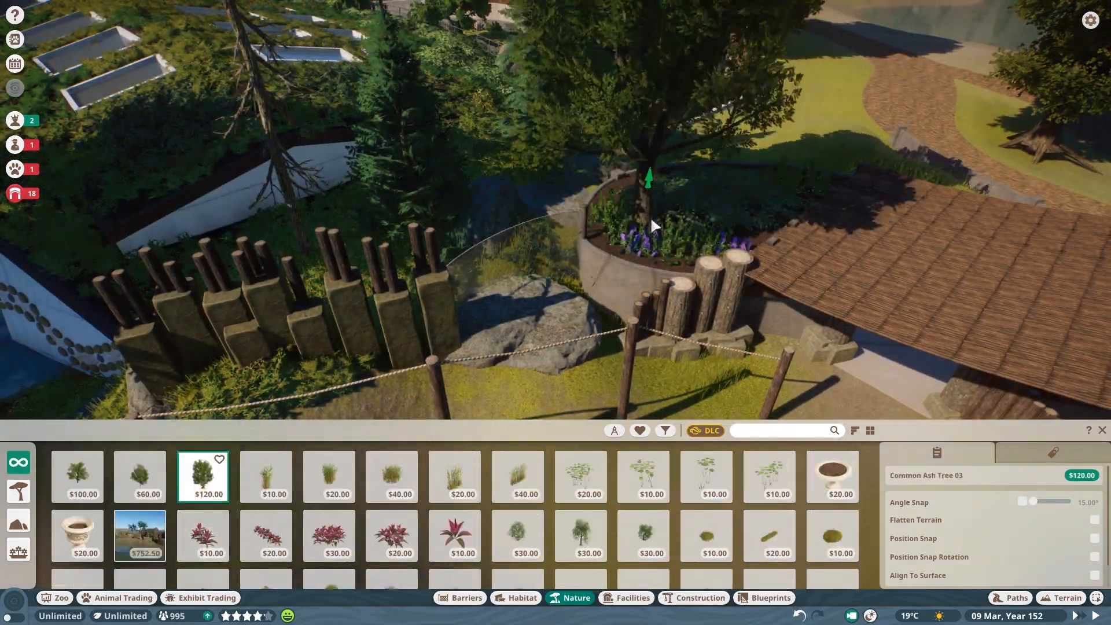
Plant Common Ash Tree 03 in the planter and Douglas Fir Pine 02 behind the shelter.
click(580, 534)
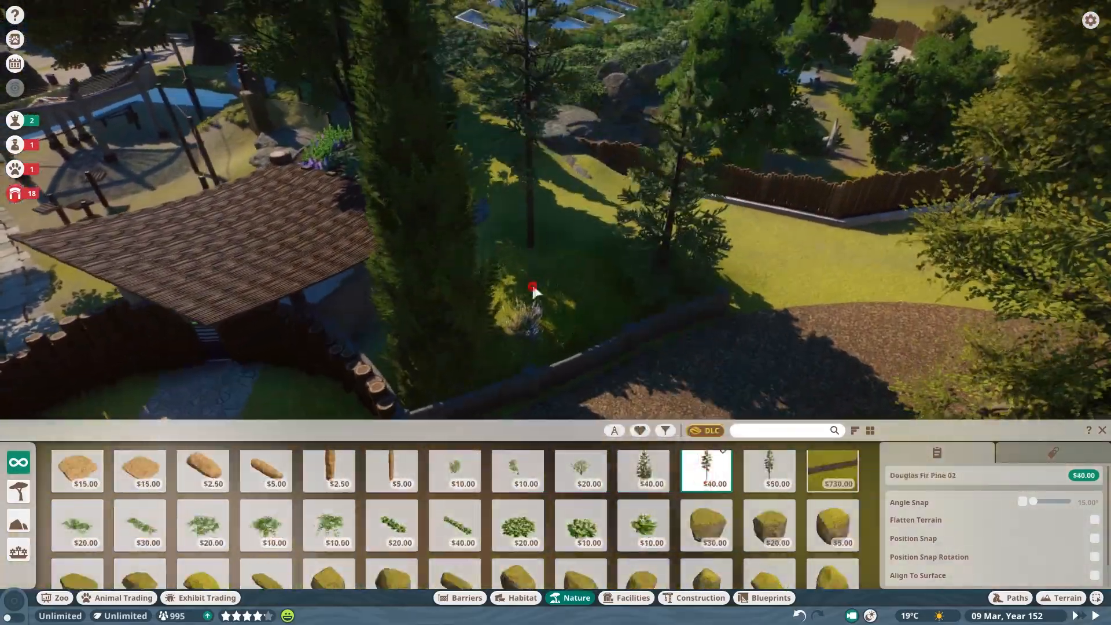
click(517, 524)
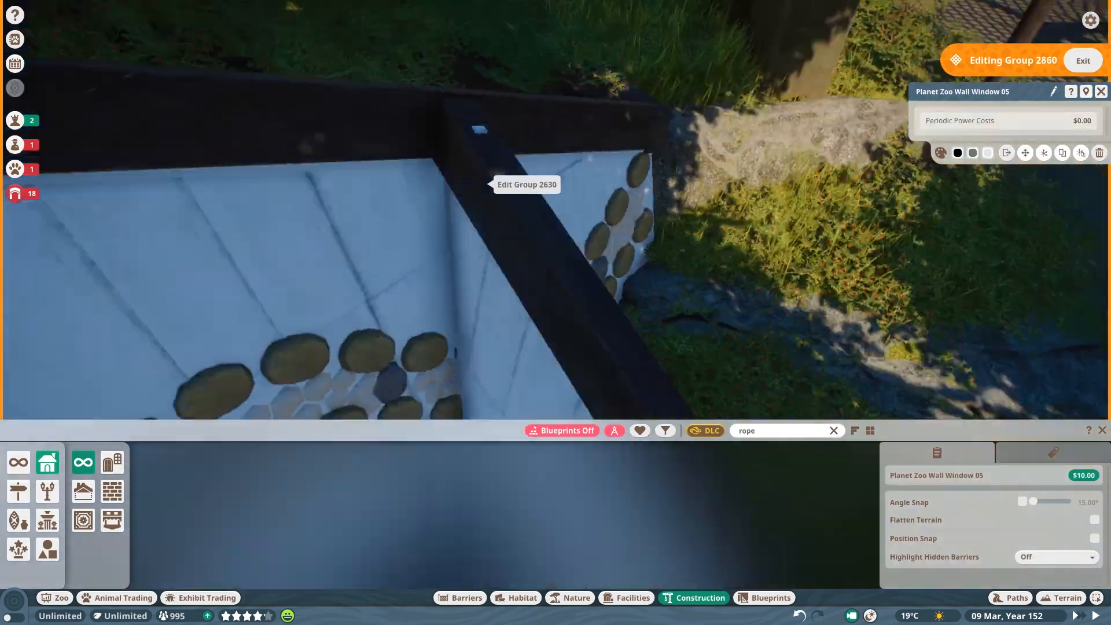
Adjust the glass windows inside the viewing wall's window edit group, then exit.
click(576, 597)
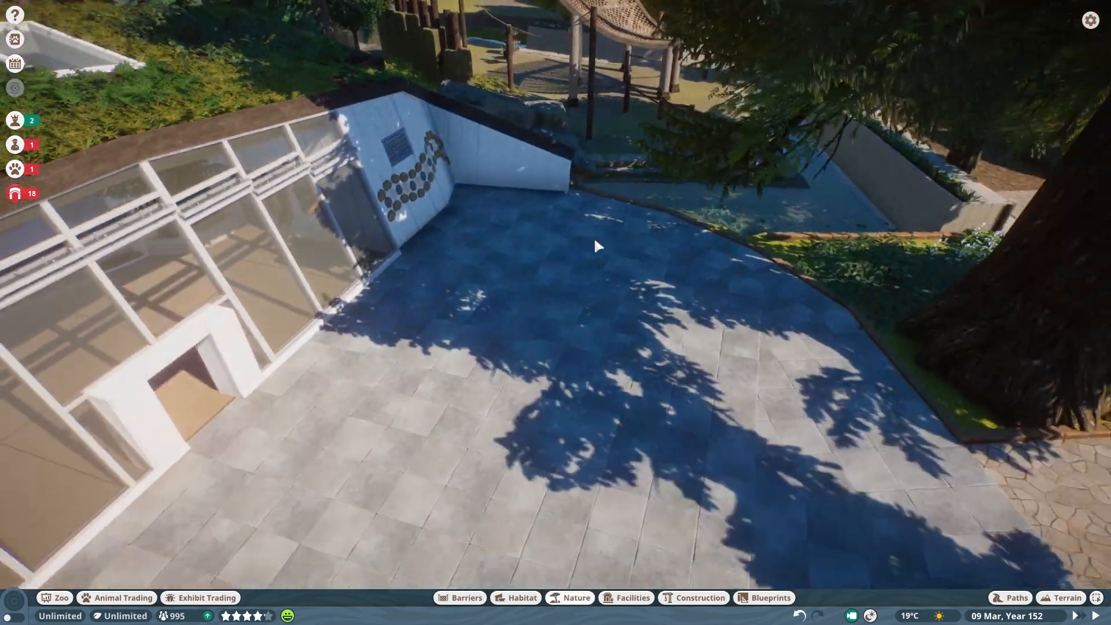
click(693, 597)
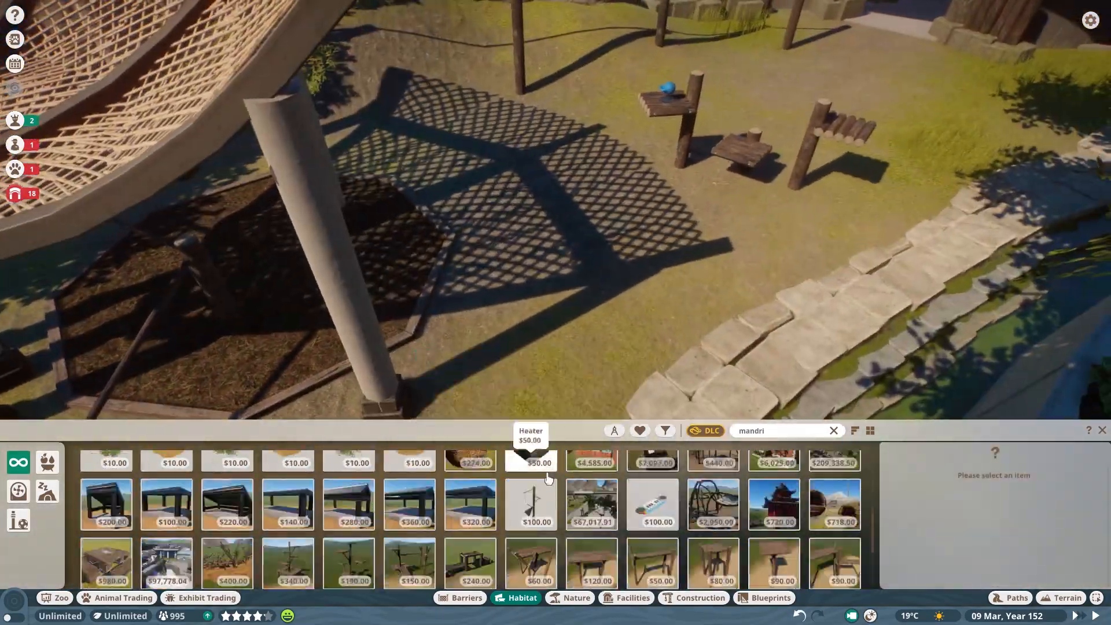
Pick a mandrill enrichment item and place the log platform beside the net frame.
click(592, 504)
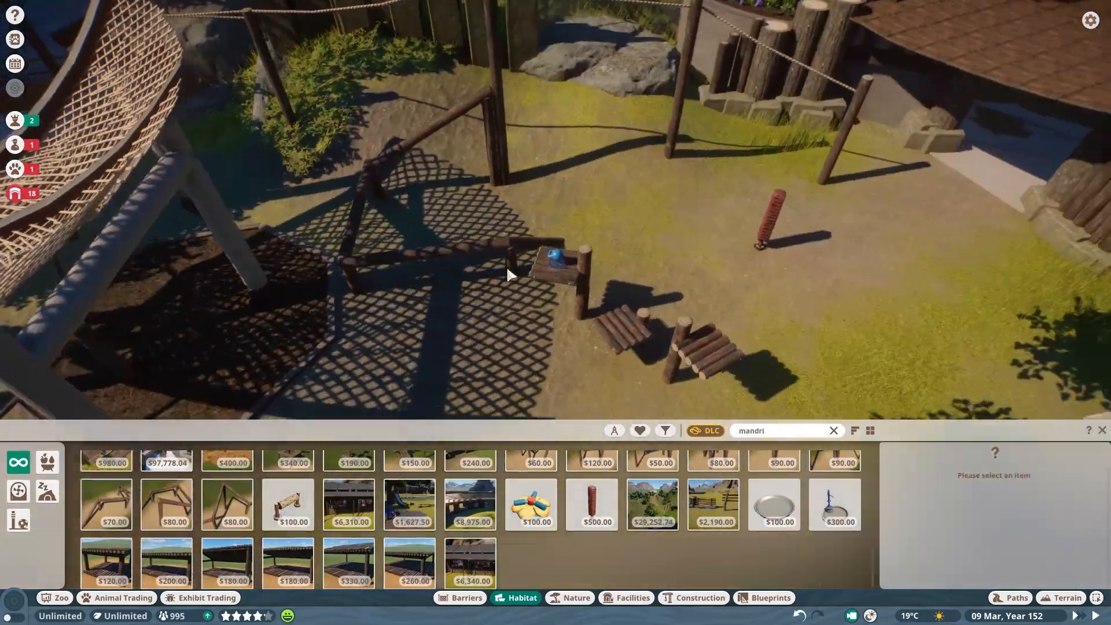
click(576, 597)
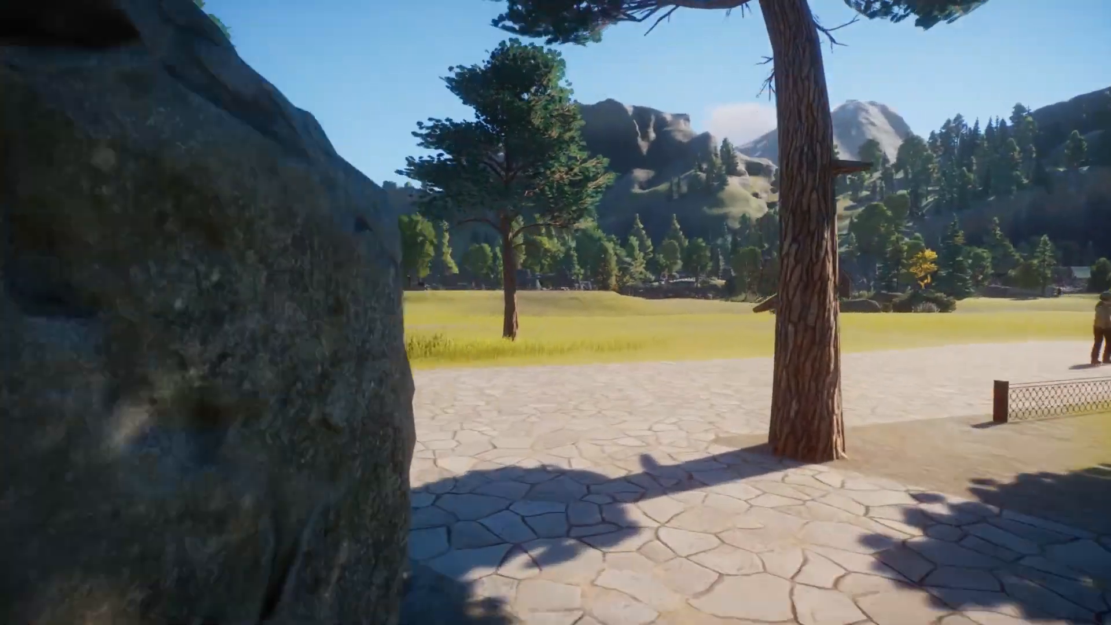
mouse_move(555, 312)
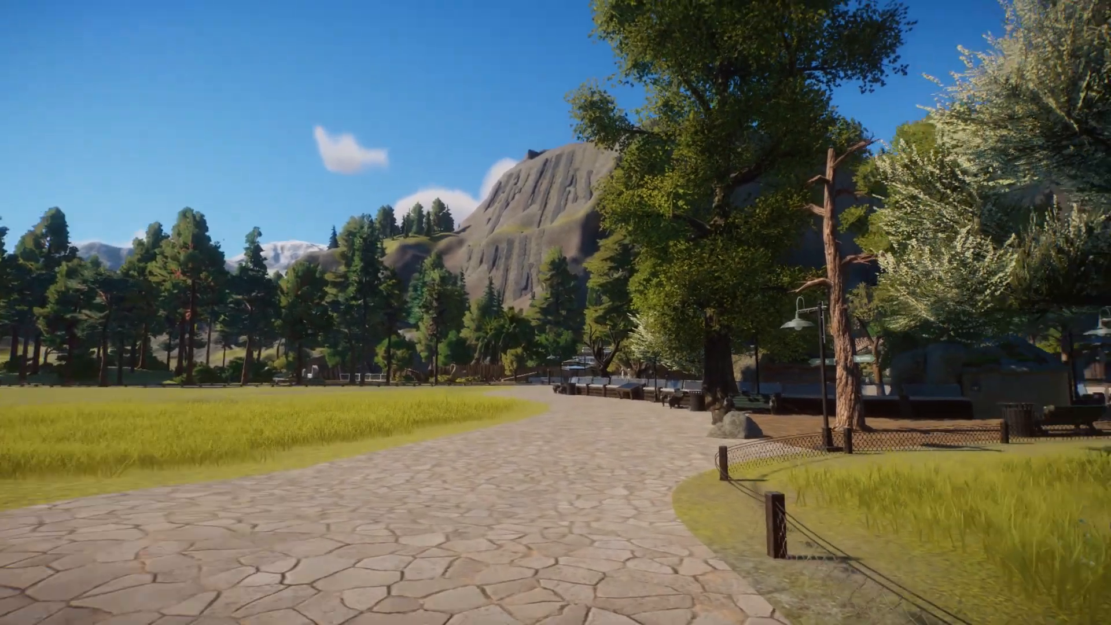
mouse_move(555, 312)
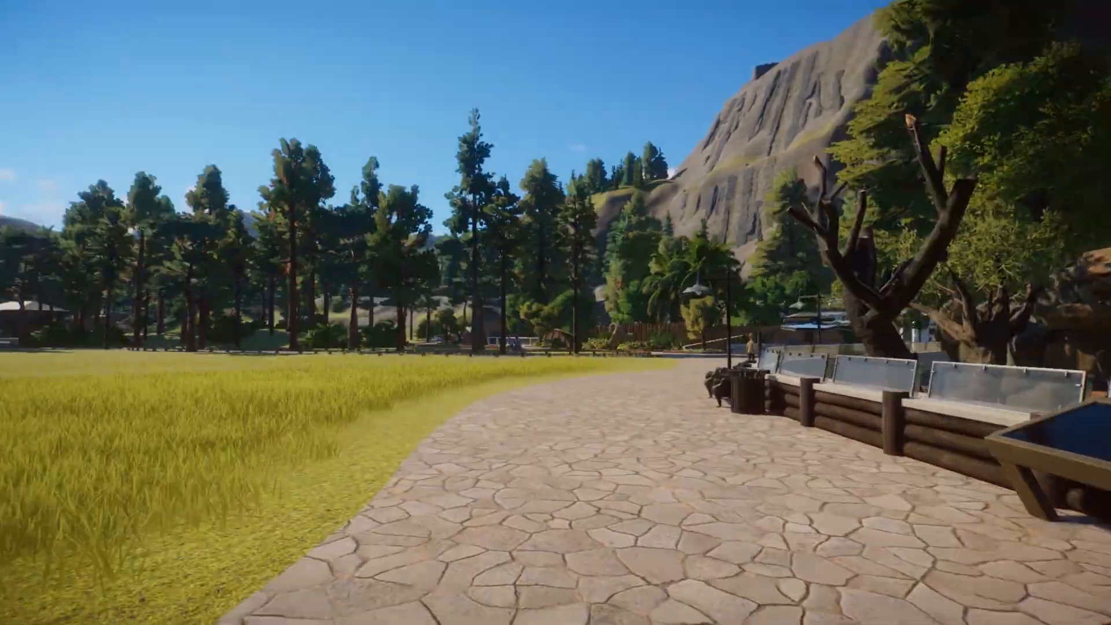
mouse_move(556, 312)
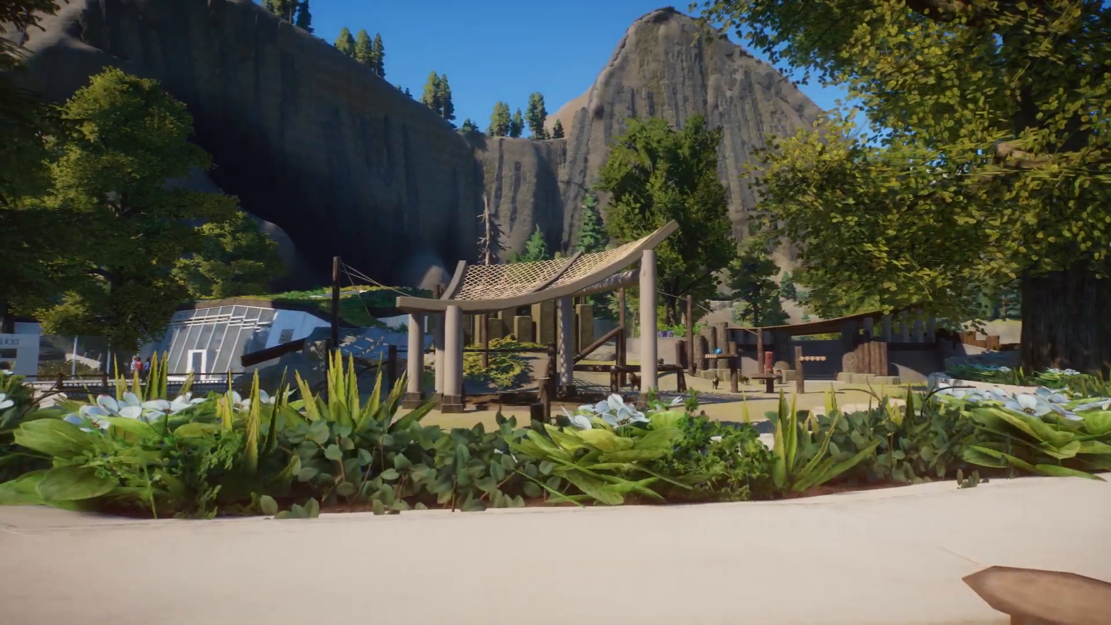
mouse_move(556, 312)
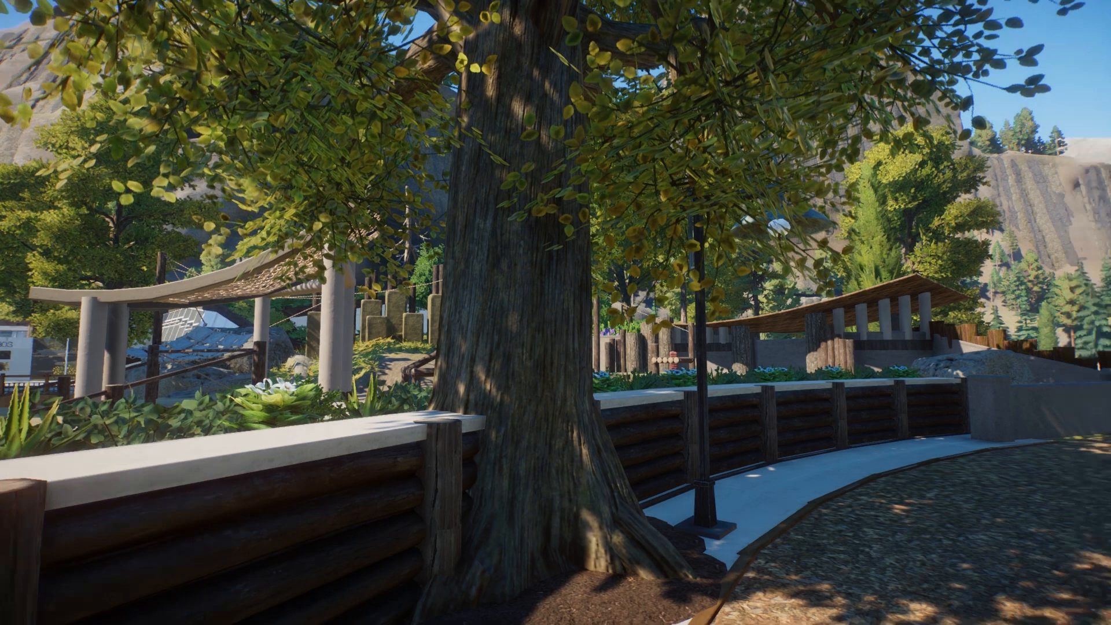
mouse_move(555, 312)
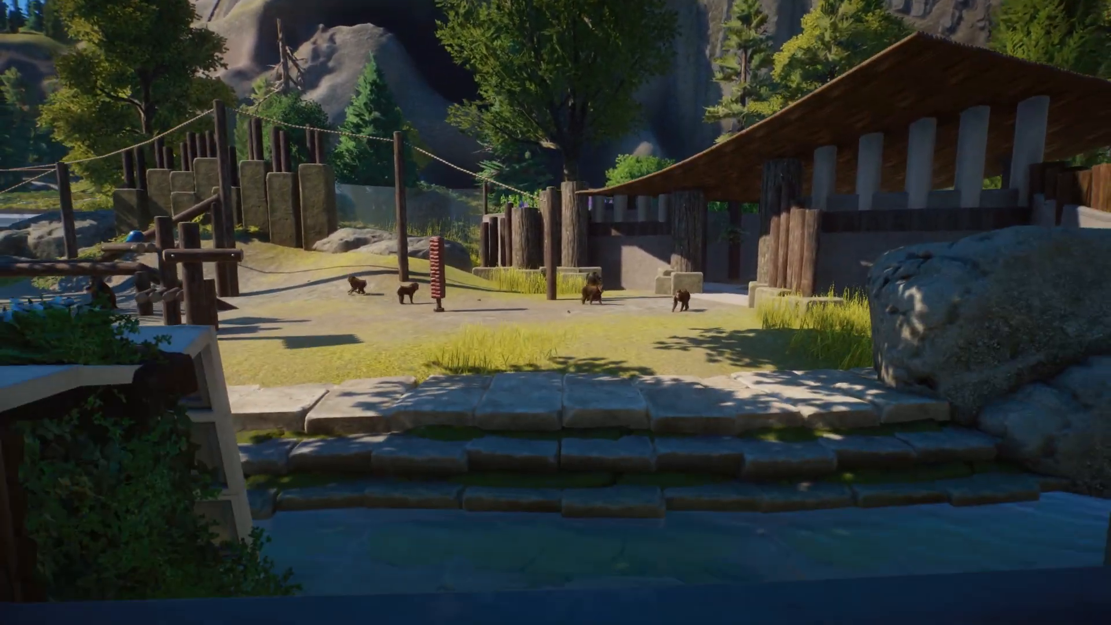
scroll(down, 3)
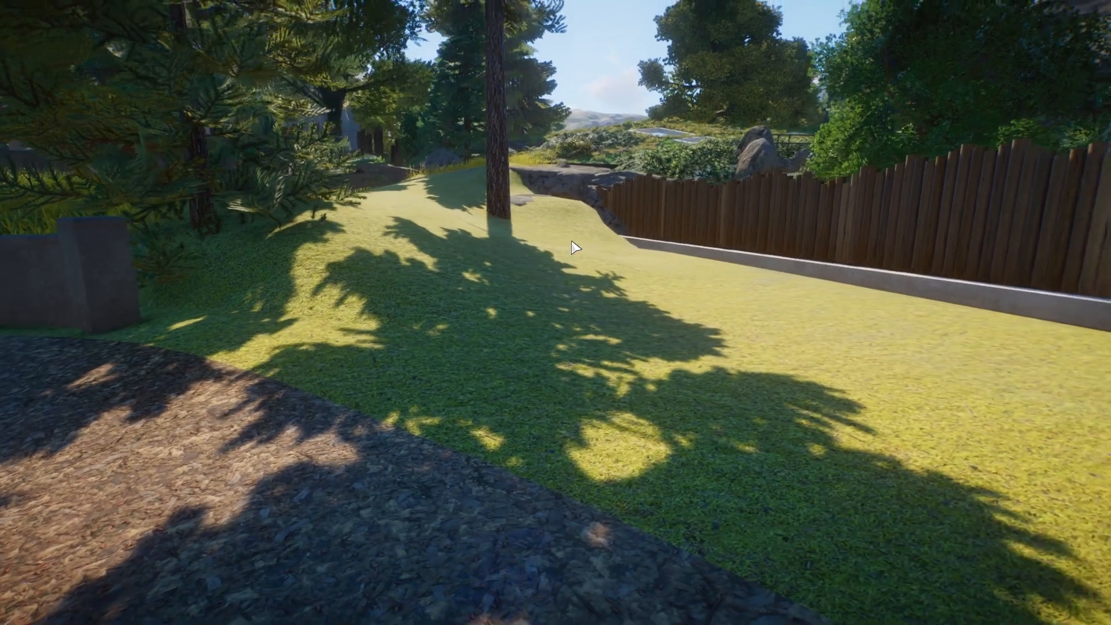
mouse_move(574, 247)
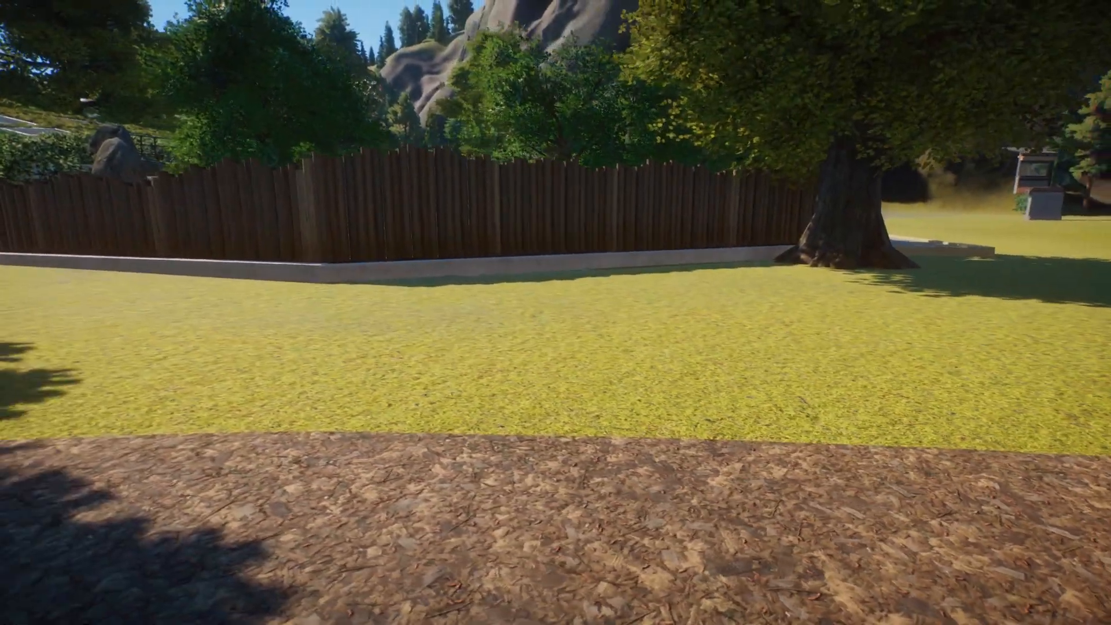
mouse_move(556, 312)
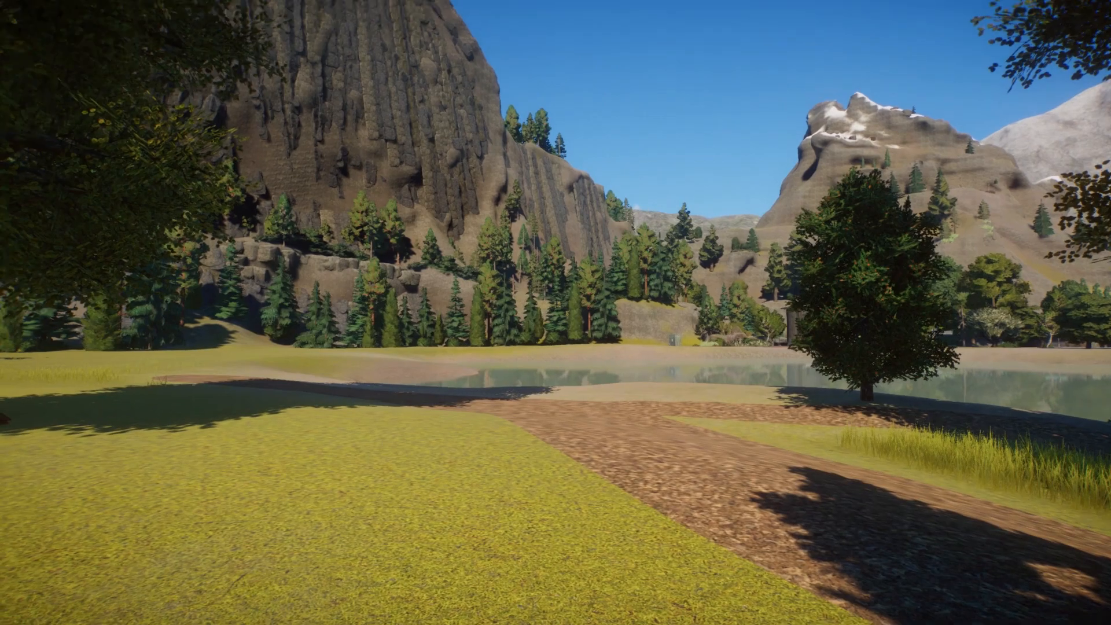
mouse_move(506, 294)
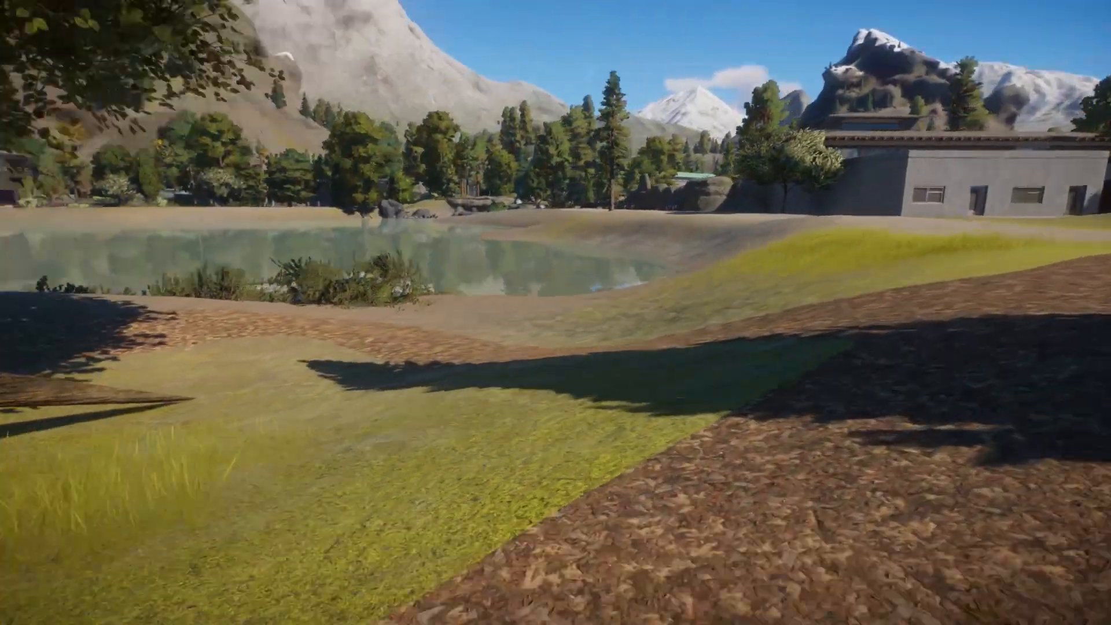
mouse_move(555, 313)
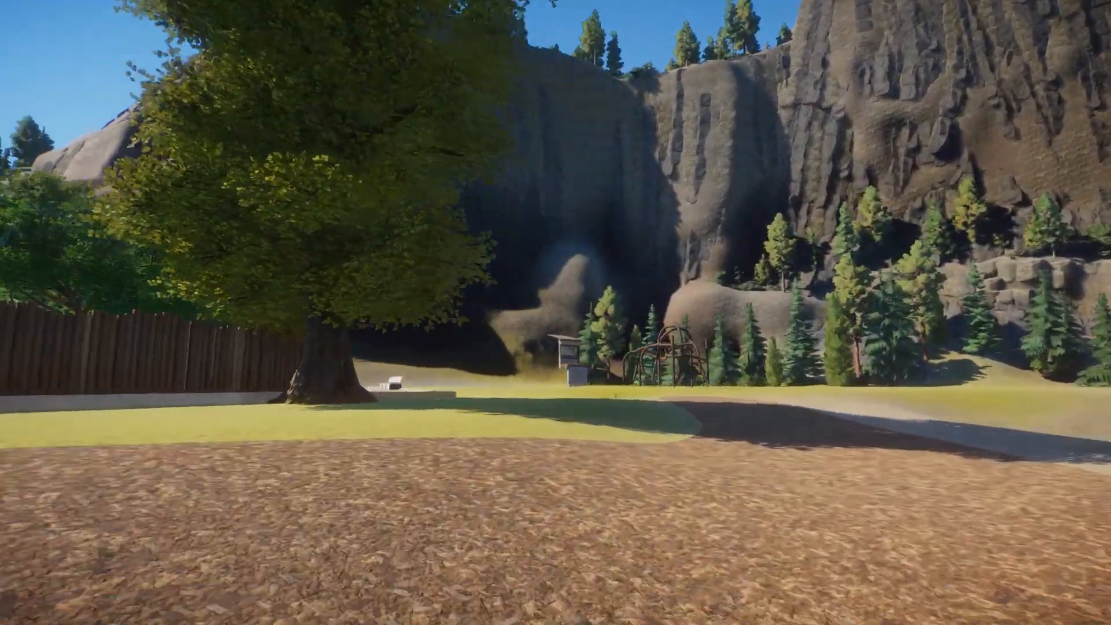
mouse_move(555, 312)
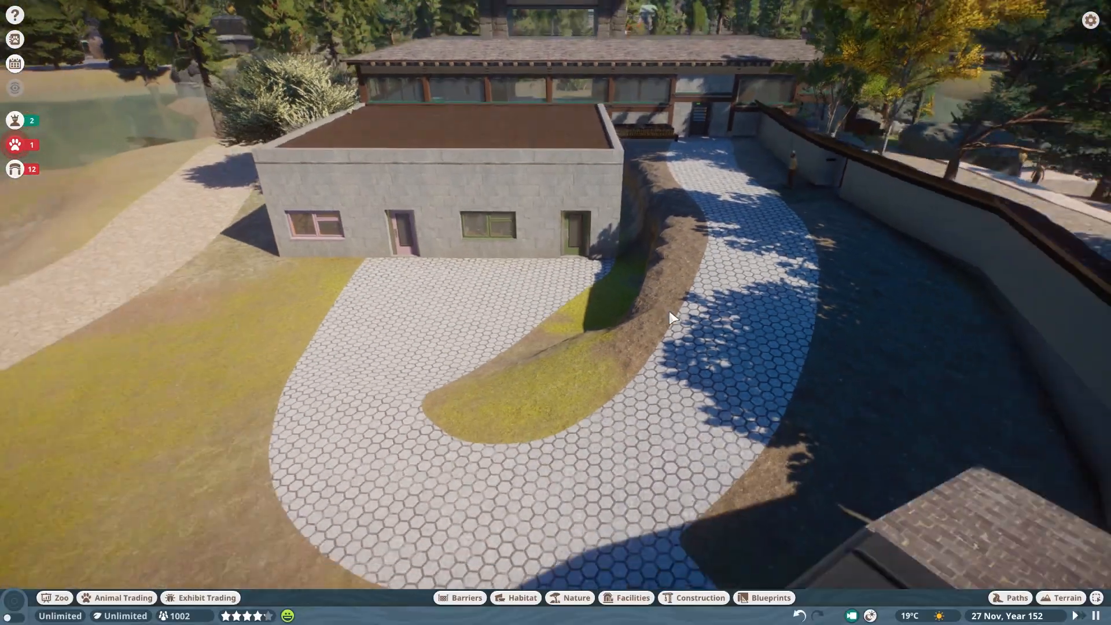
scroll(down, 3)
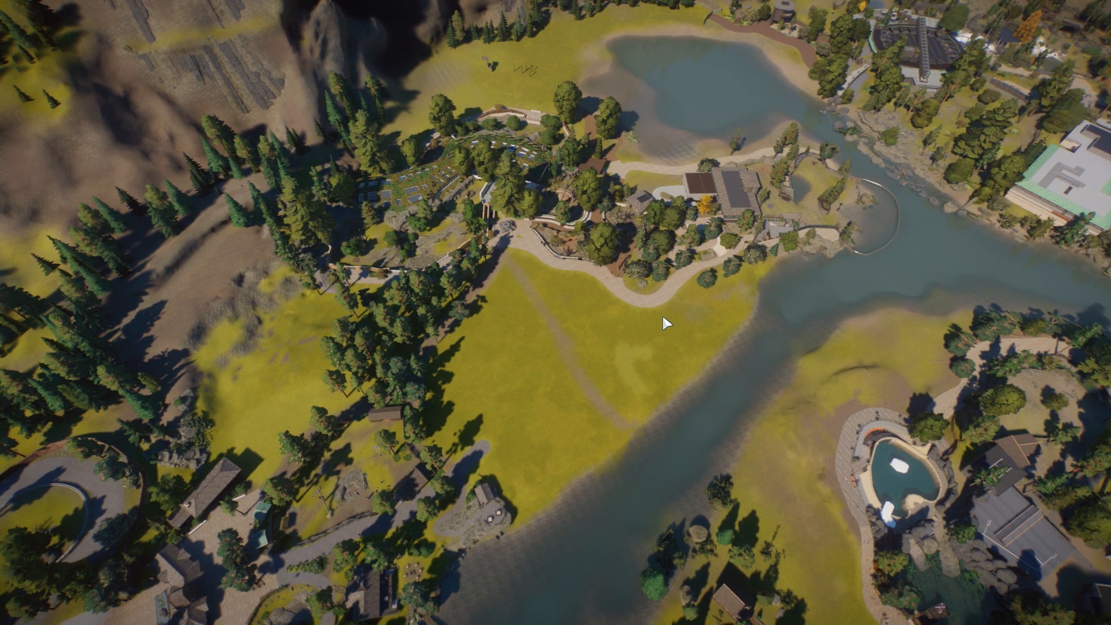
mouse_move(669, 345)
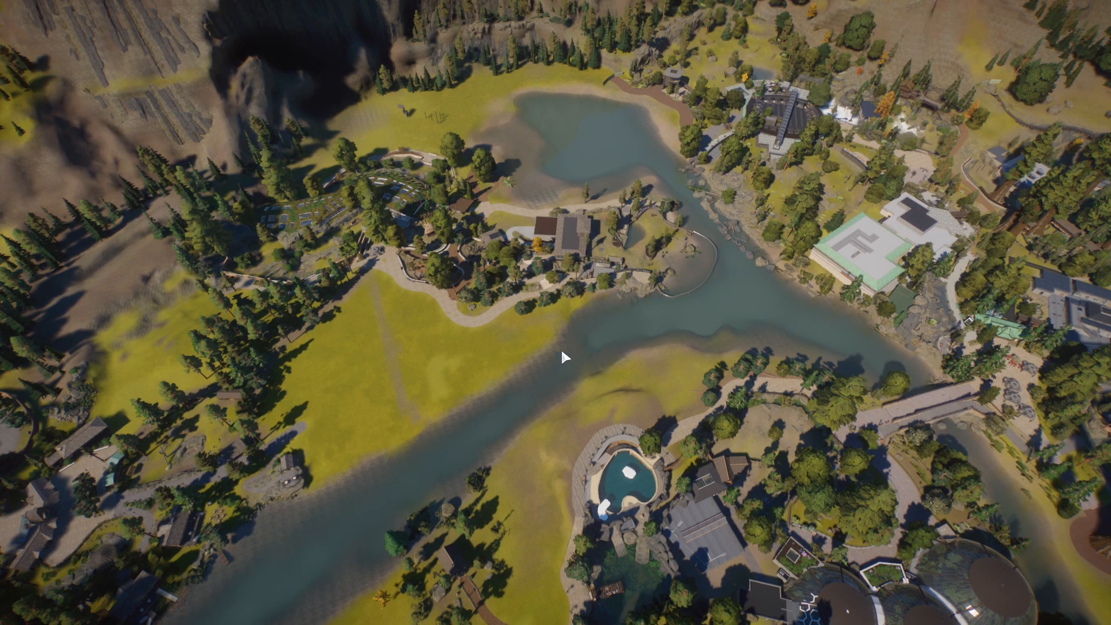
mouse_move(646, 326)
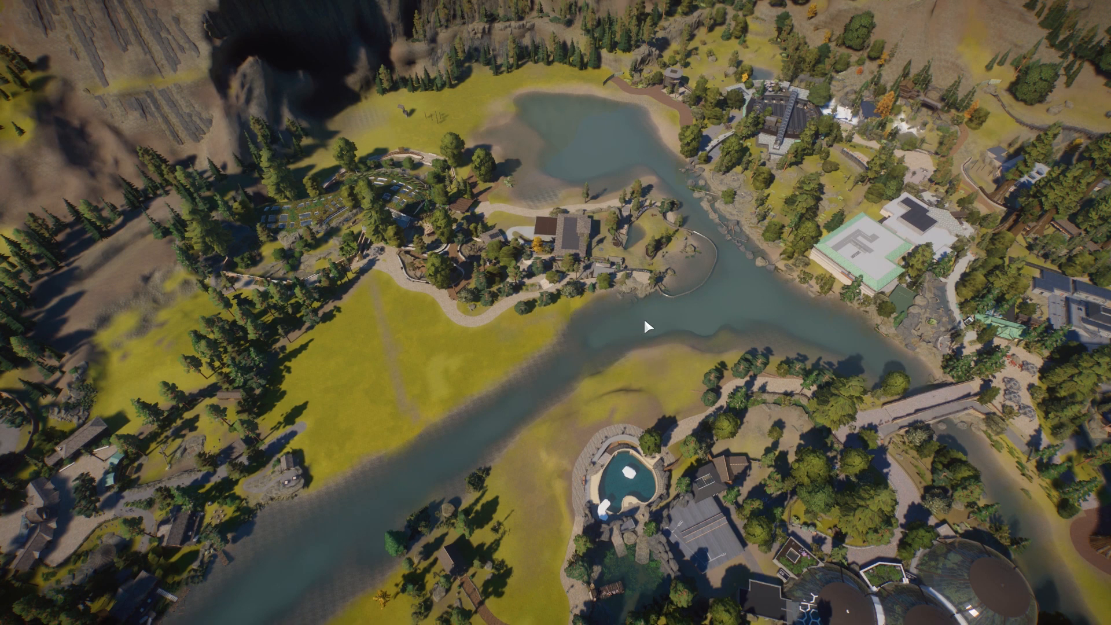
mouse_move(560, 308)
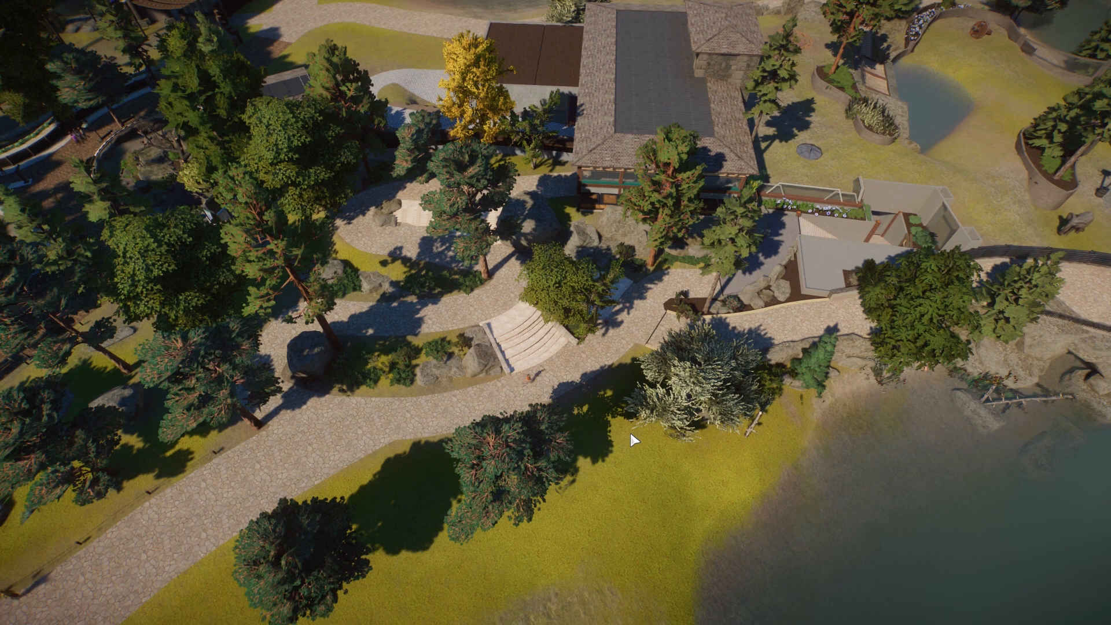
mouse_move(575, 395)
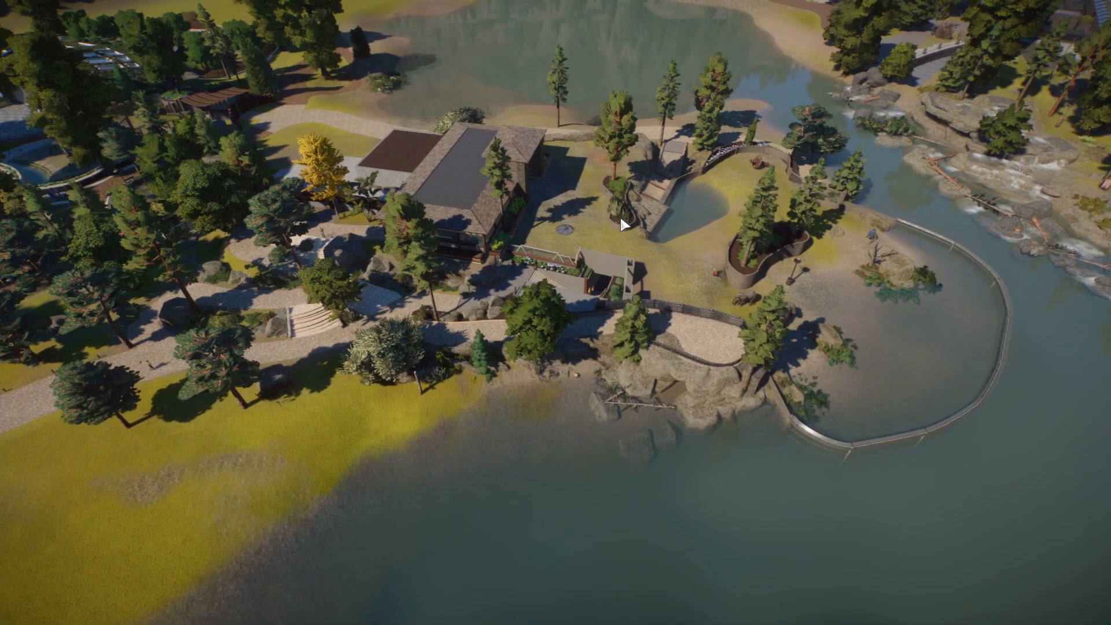
scroll(down, 3)
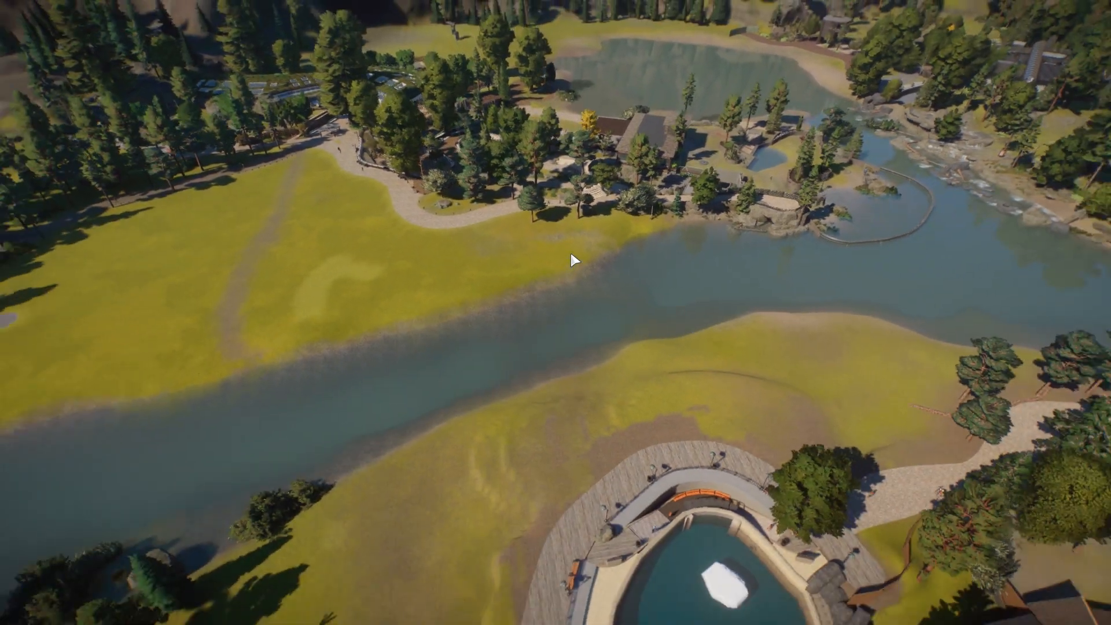
scroll(down, 3)
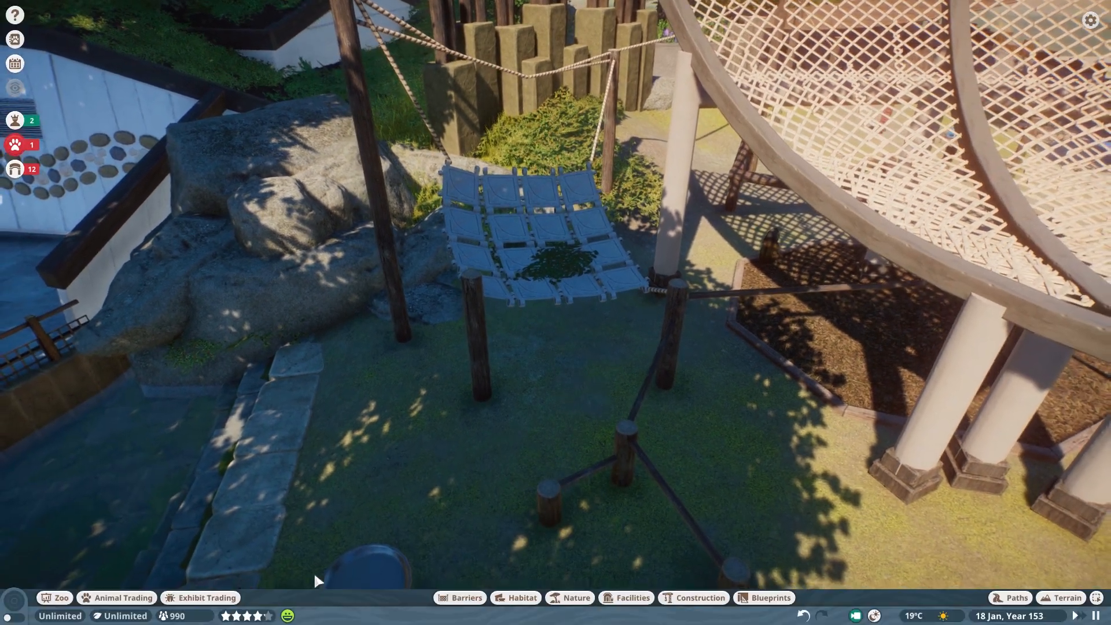
Switch the bottom toolbar to the Nature tab of plants and props.
click(576, 597)
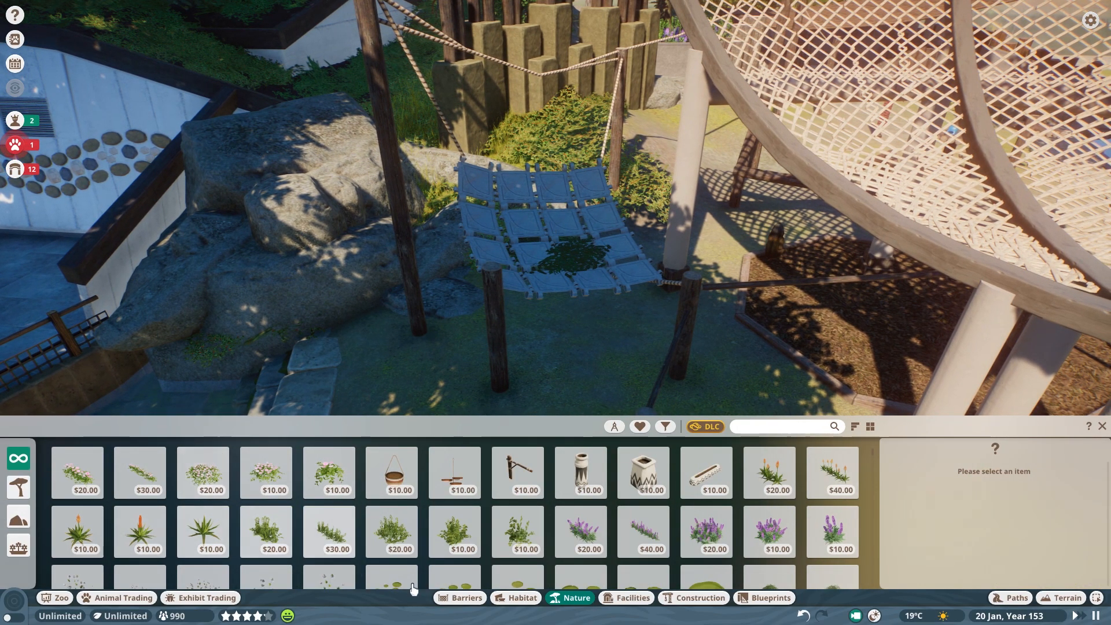
Filter the Habitat catalogue by Content Pack to show only Base Game items.
click(521, 597)
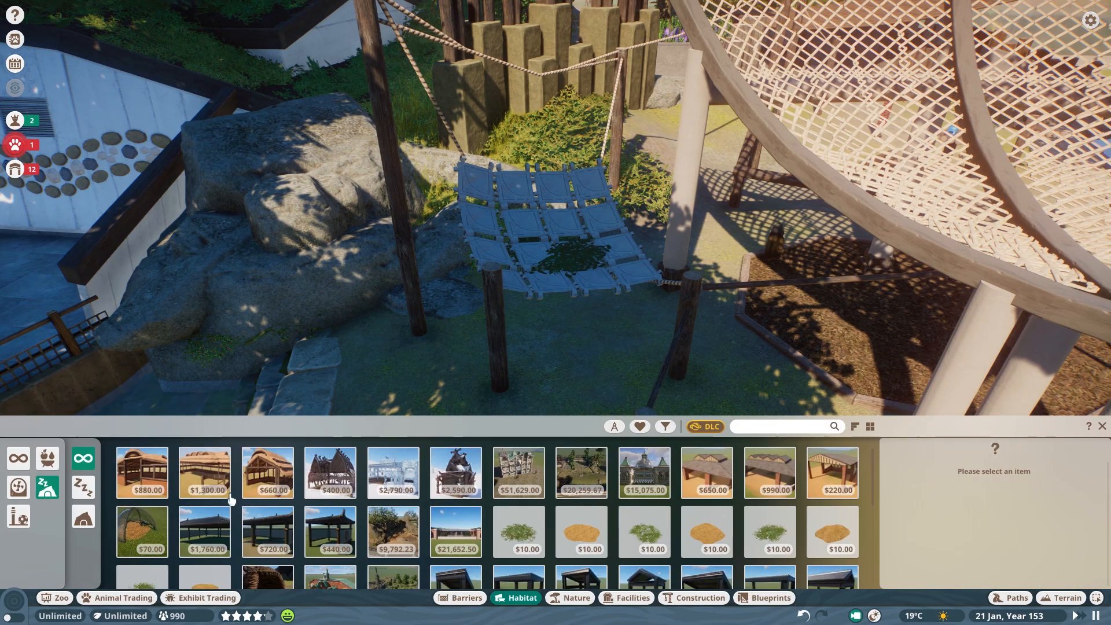
mouse_move(518, 531)
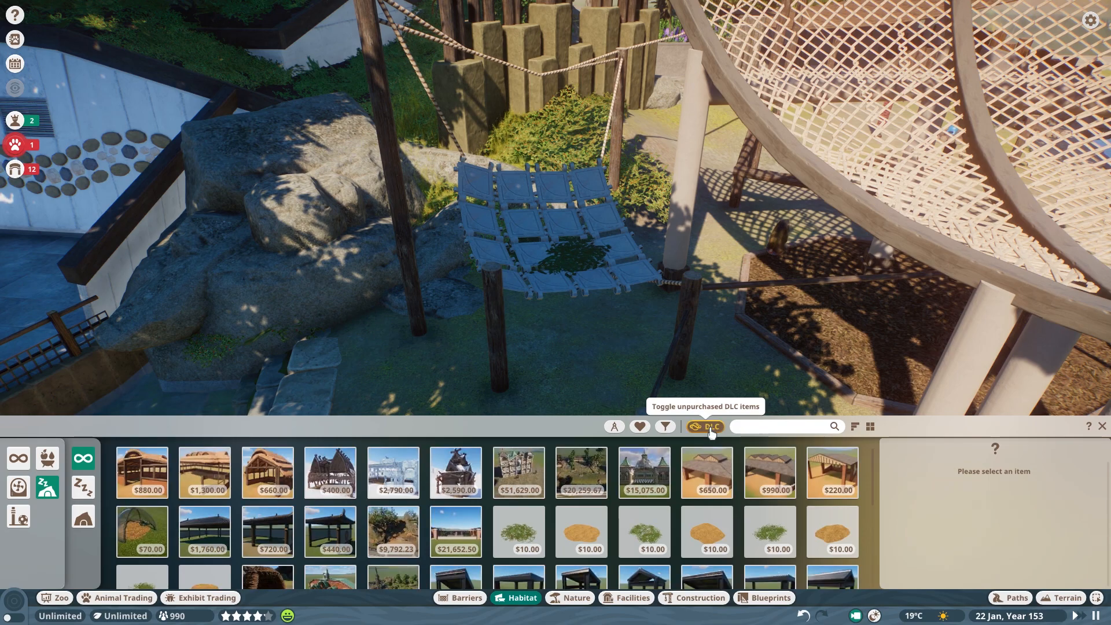
click(664, 426)
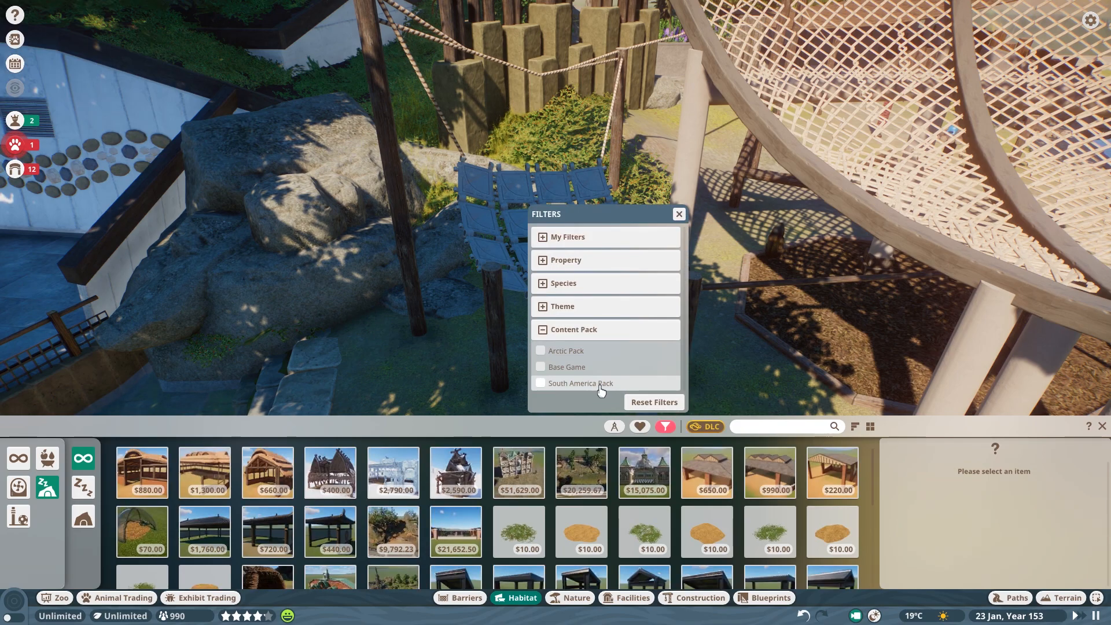
click(541, 366)
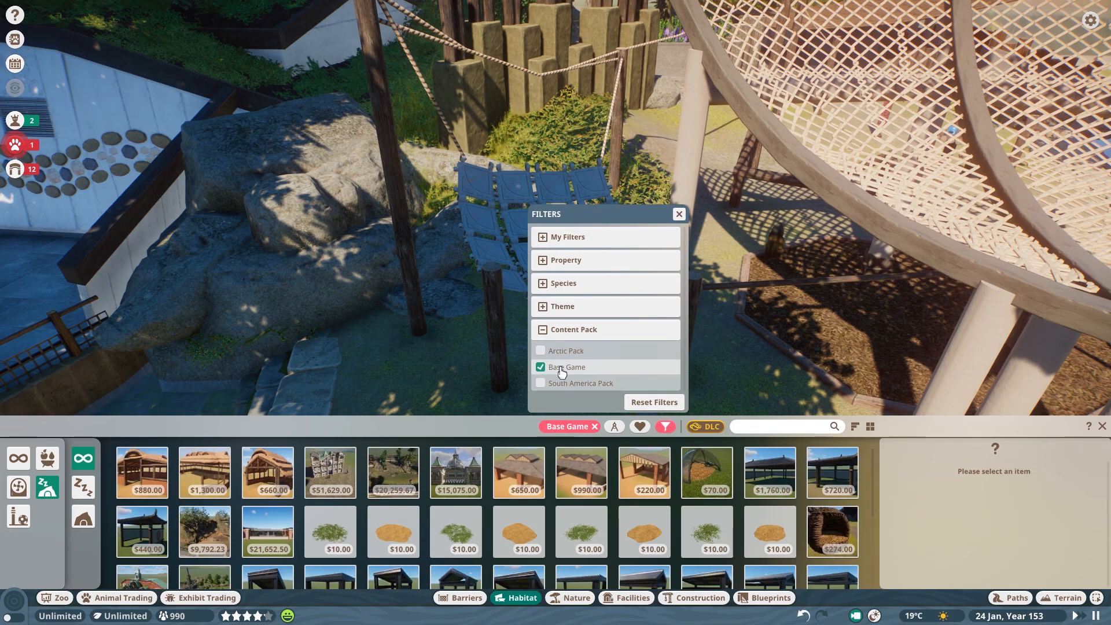
click(676, 214)
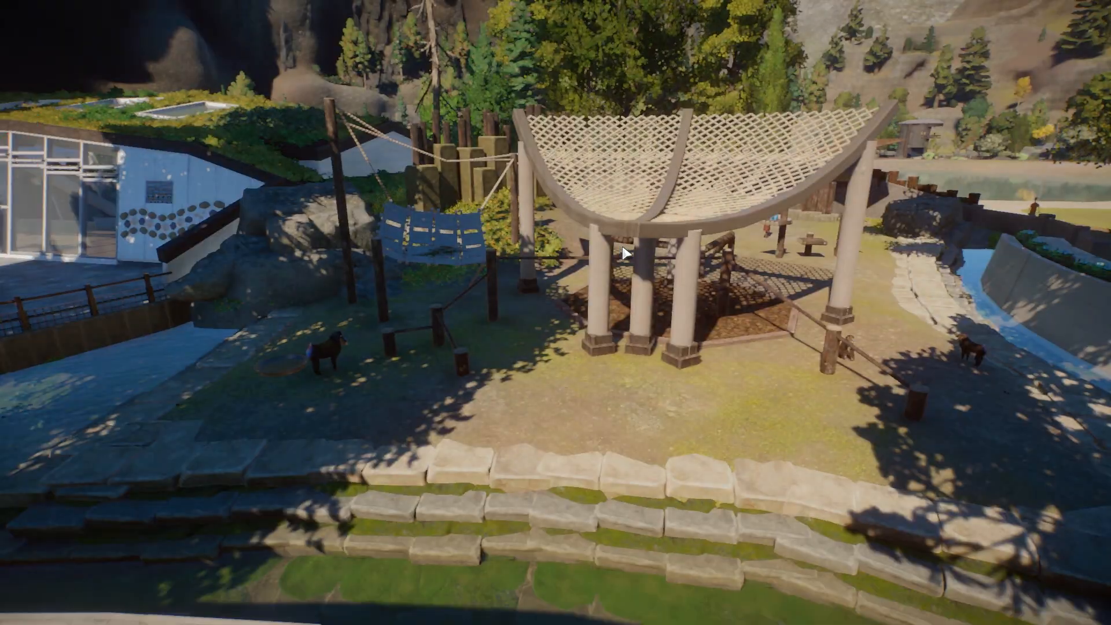
scroll(down, 3)
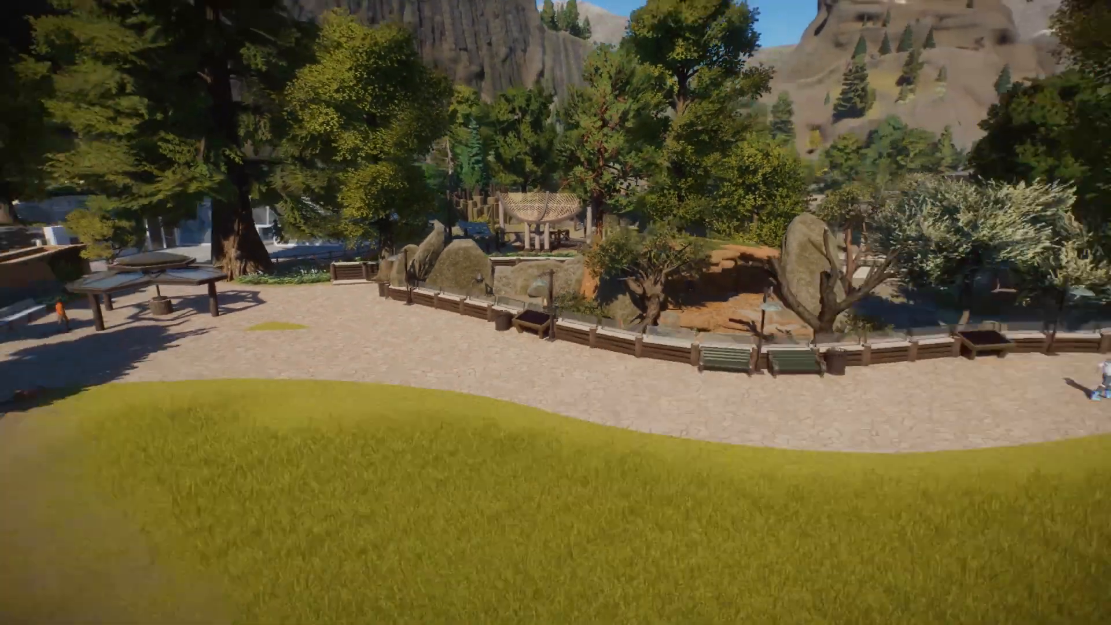
scroll(down, 3)
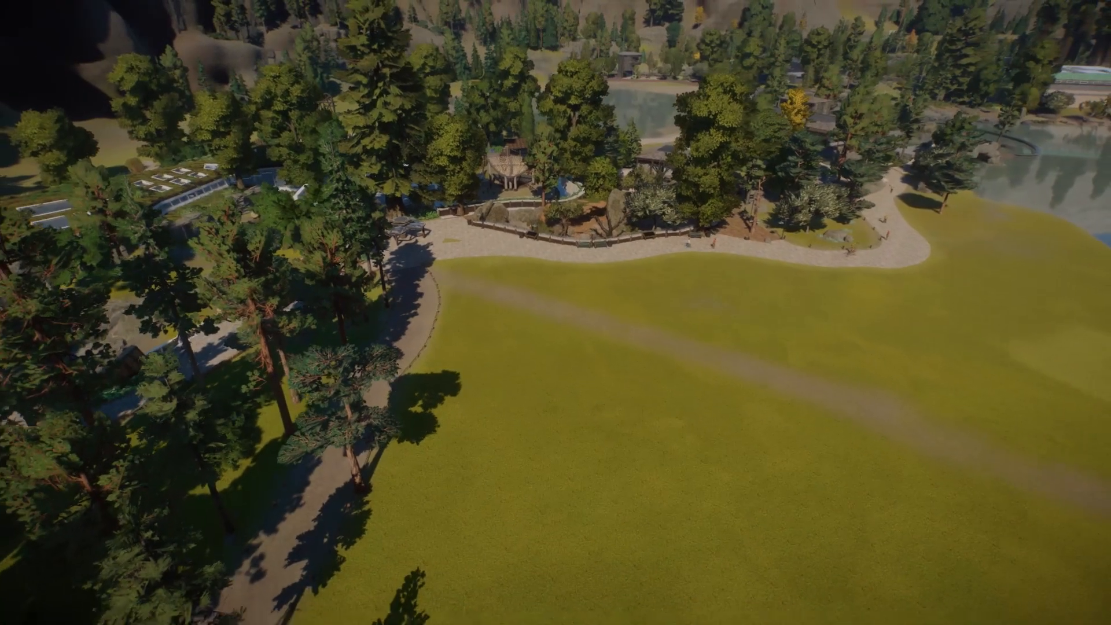